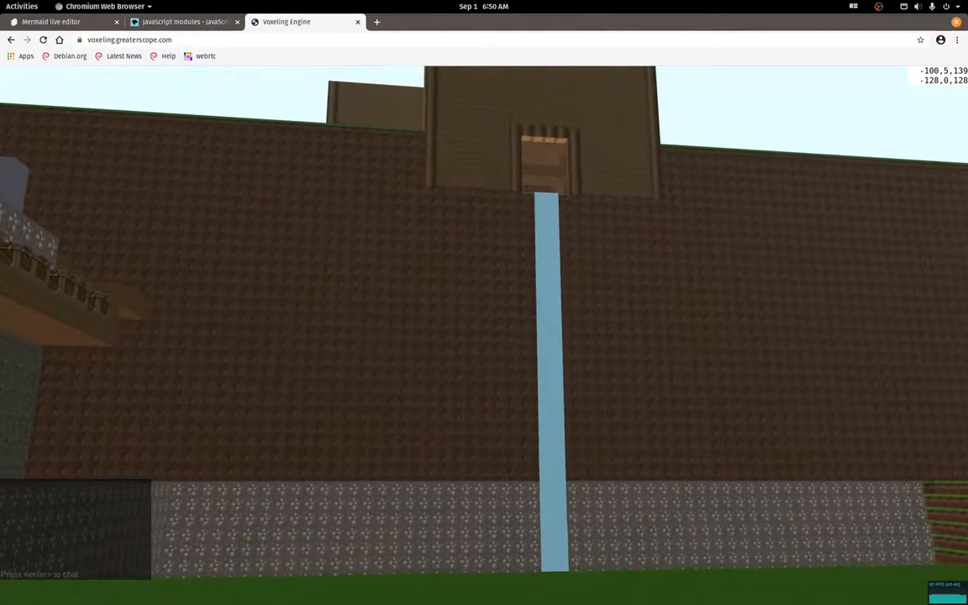
mouse_move(484, 303)
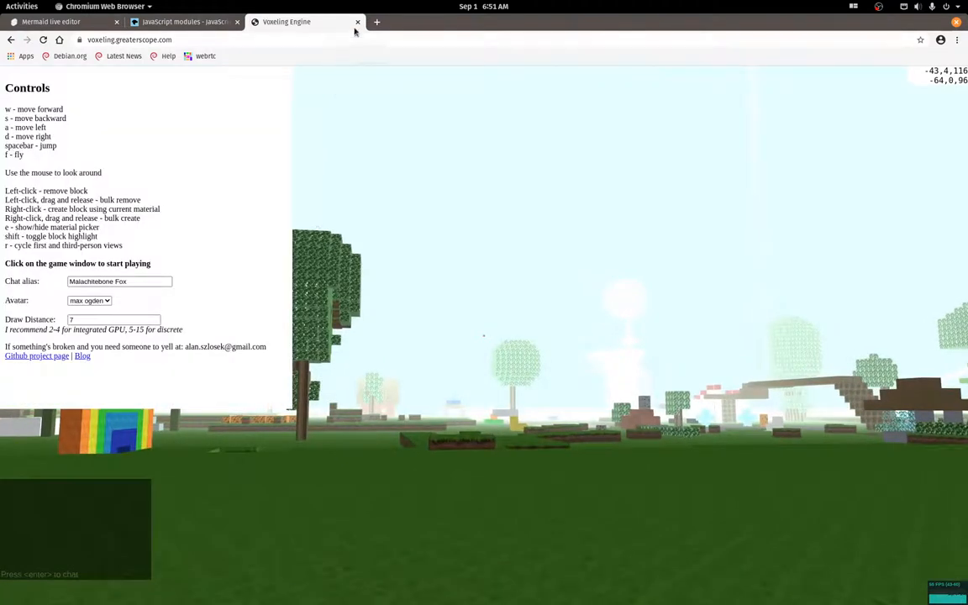
Paste the graph TD module list from mermaid.txt into the Mermaid Live Editor and scroll over the rendered graph.
left_click(51, 20)
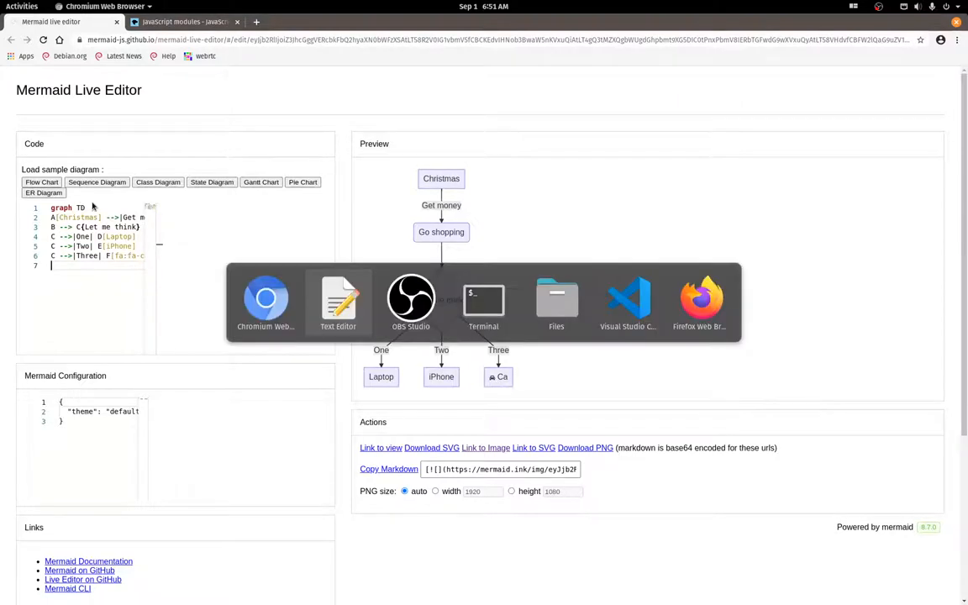
left_click(626, 300)
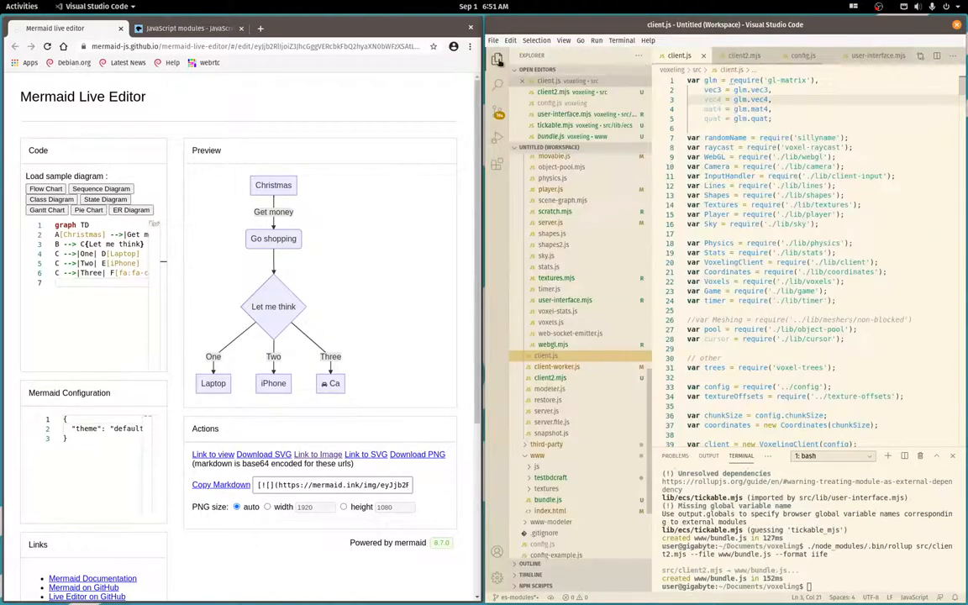
scroll("down", 3)
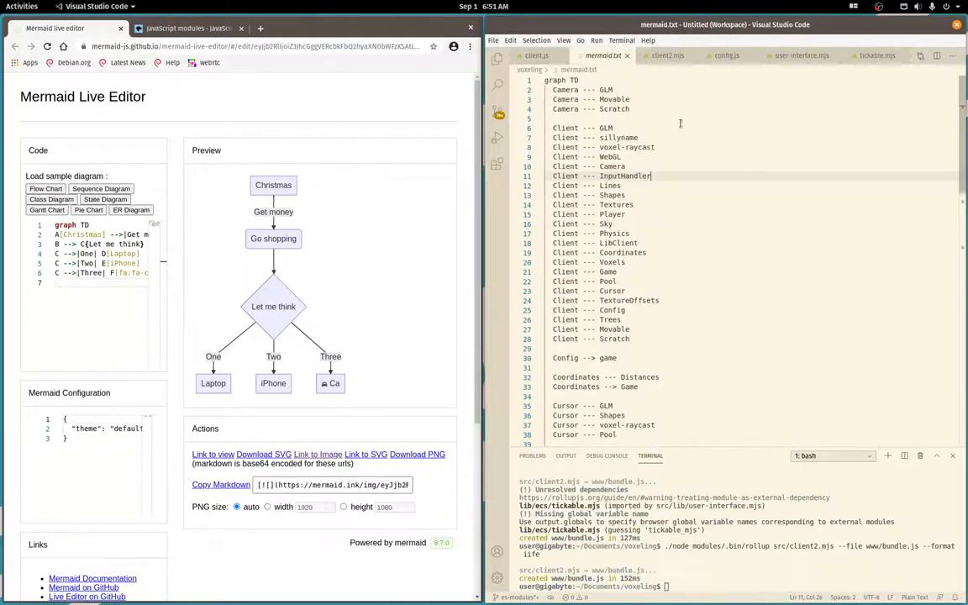
scroll("down", 3)
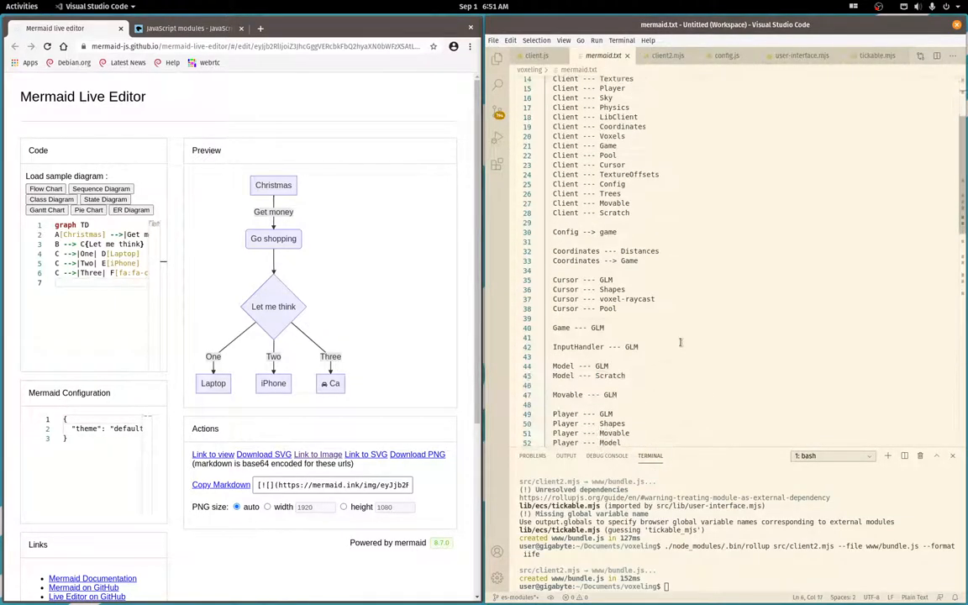
scroll("up", 3)
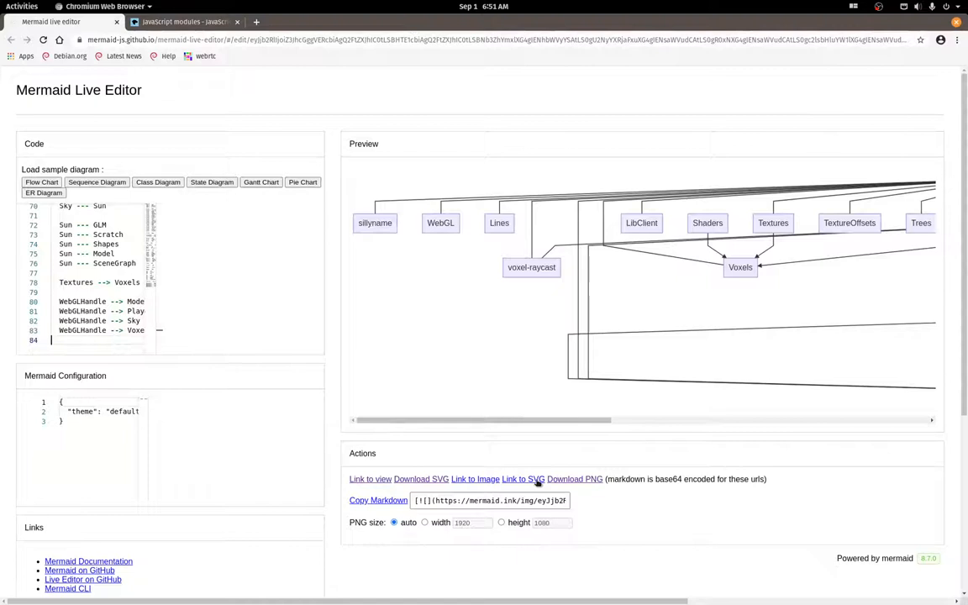
Open the dependency diagram's SVG link in its own new tab.
right_click(522, 479)
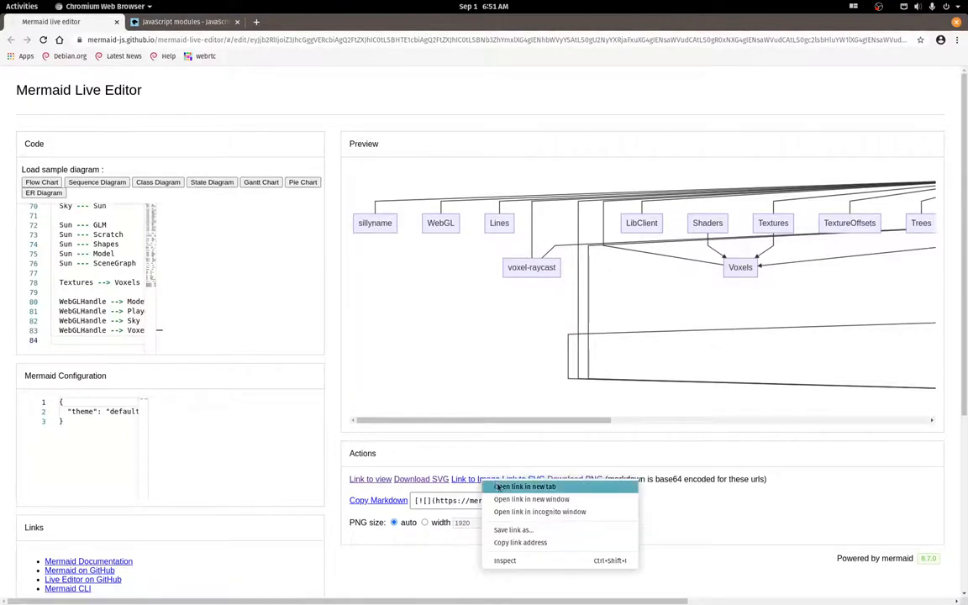
left_click(523, 486)
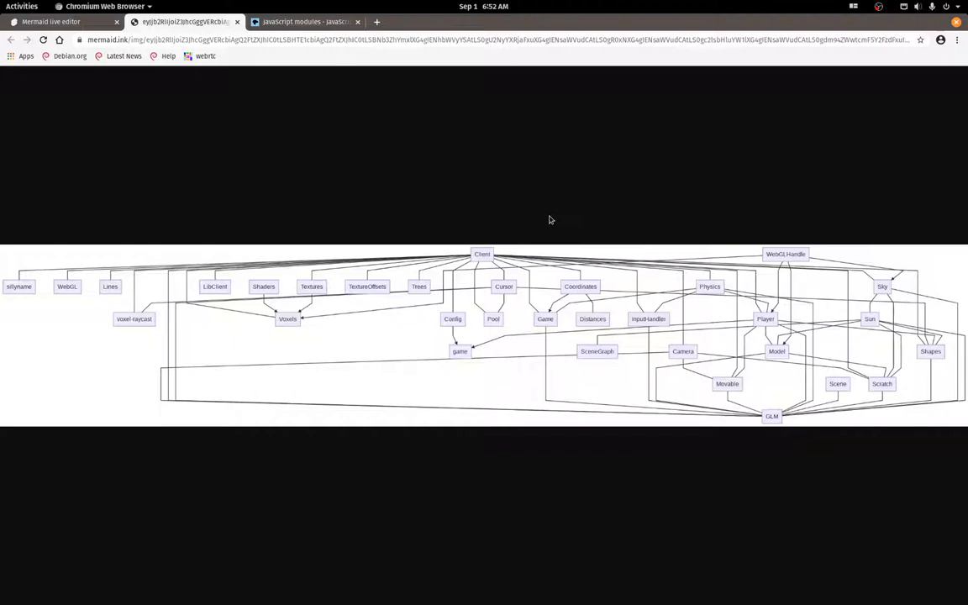
mouse_move(551, 255)
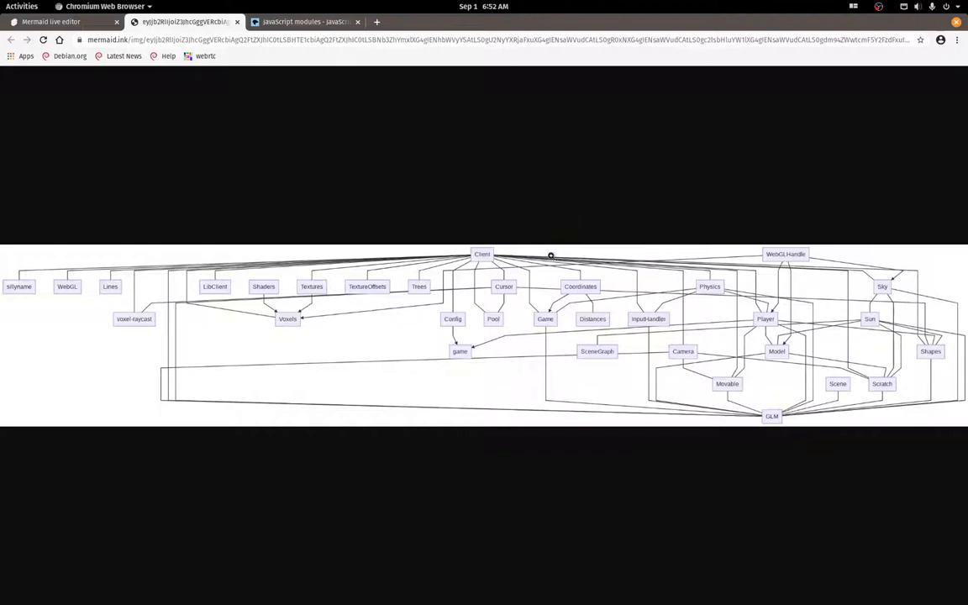
mouse_move(363, 285)
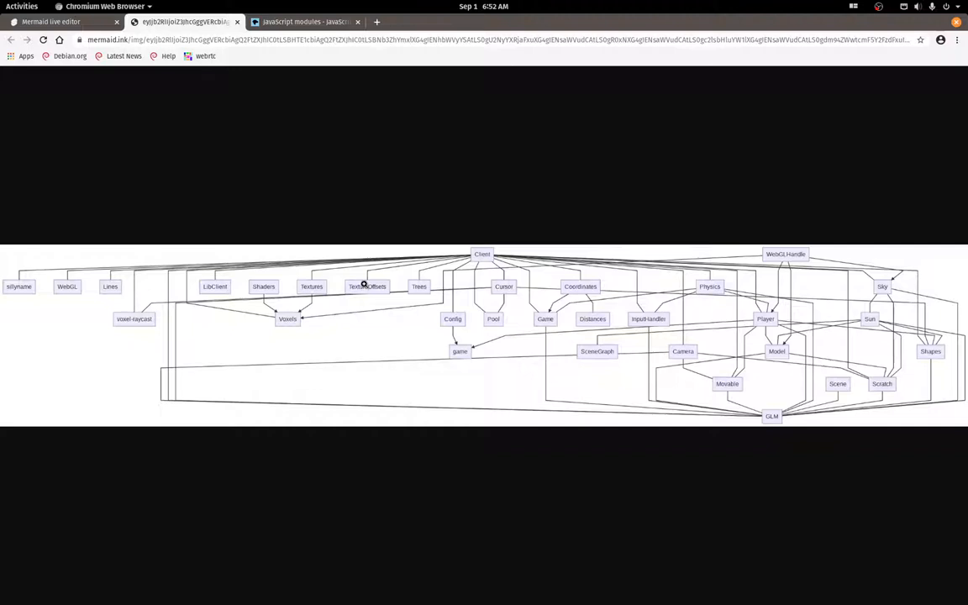
mouse_move(353, 160)
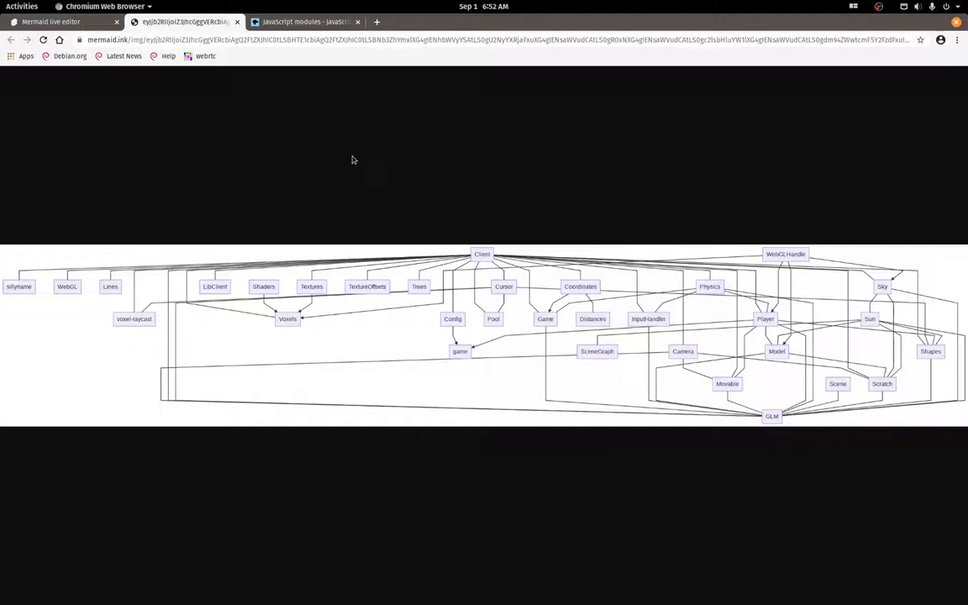
mouse_move(554, 207)
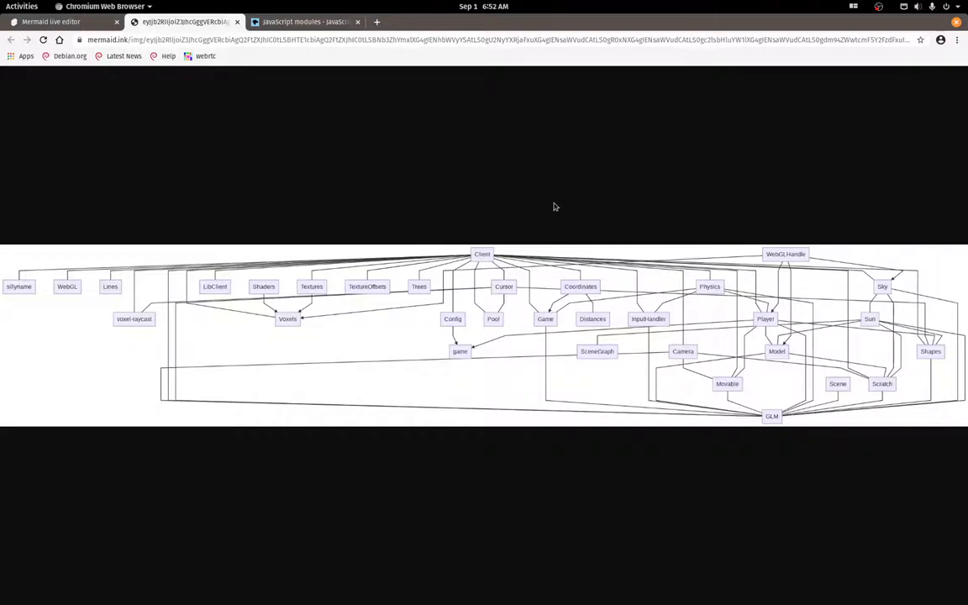
mouse_move(635, 266)
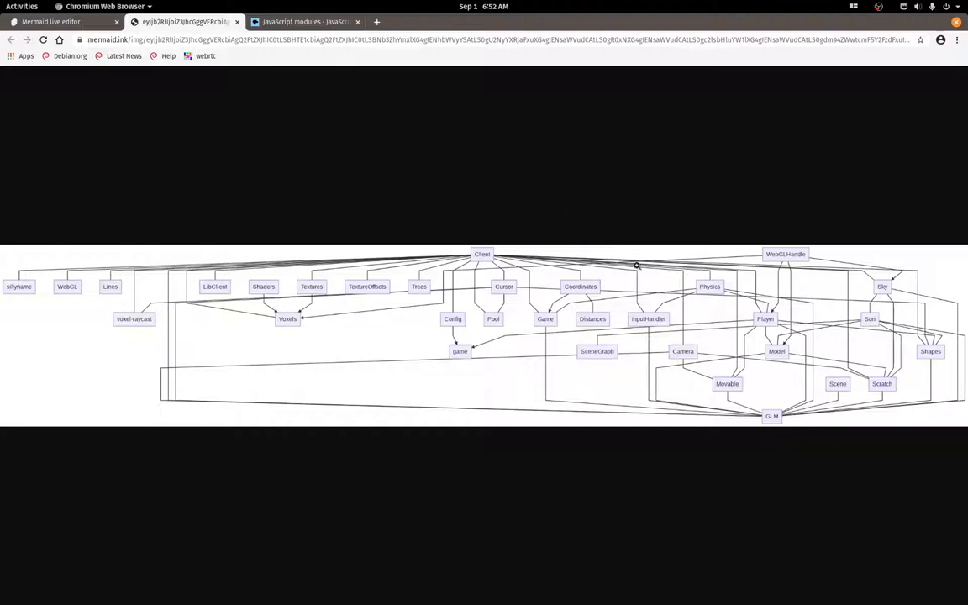
mouse_move(770, 417)
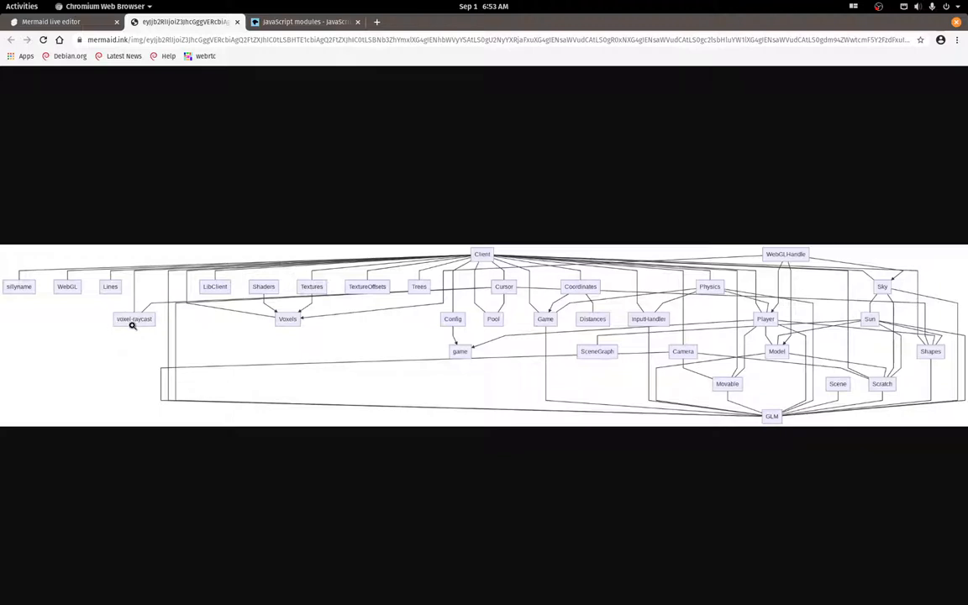
mouse_move(125, 336)
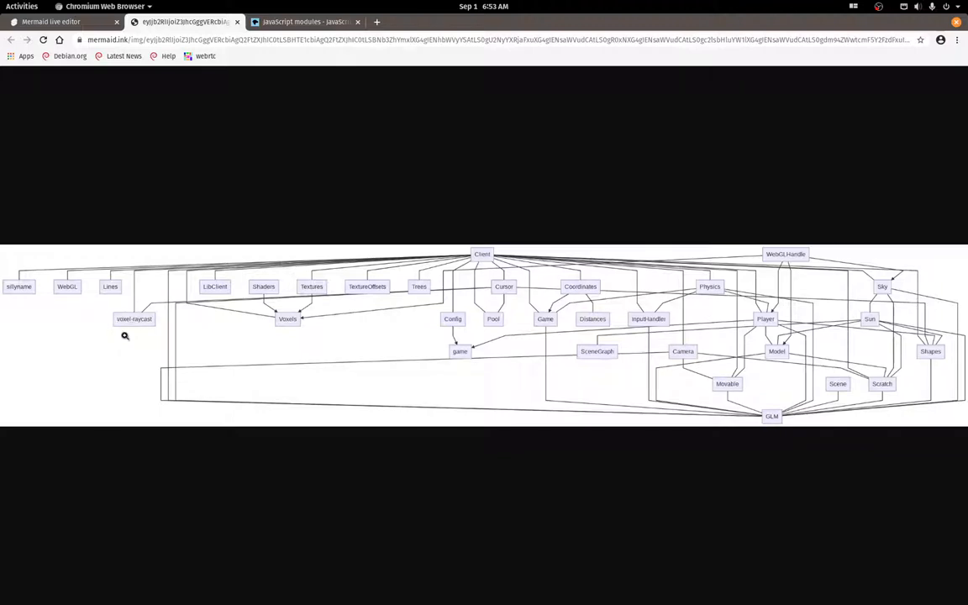
mouse_move(131, 330)
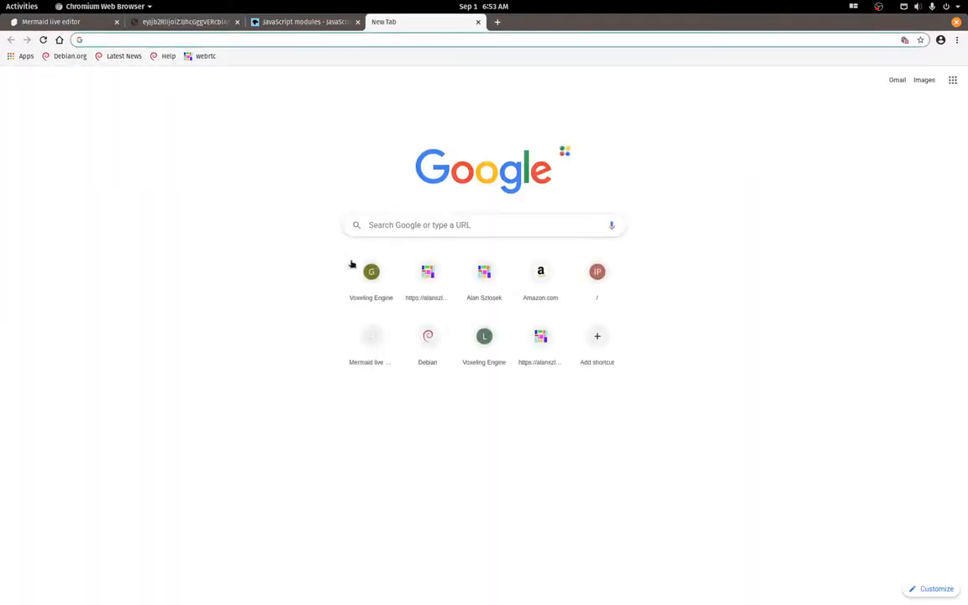
Launch the Voxeling Engine shortcut to confirm it loads, then return to VS Code.
left_click(369, 272)
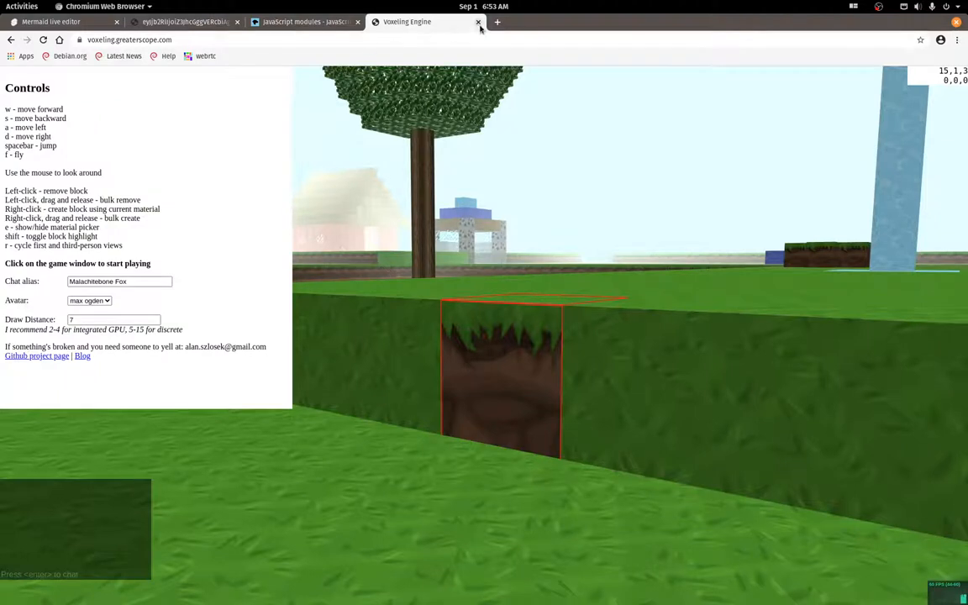
left_click(477, 22)
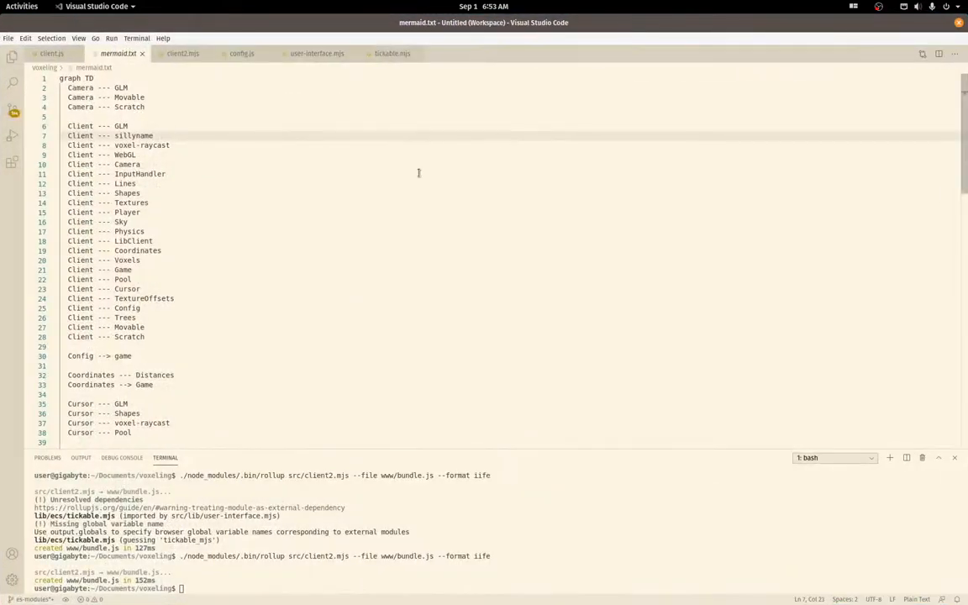
Review client.js require list (voxel-raycast etc.) and scroll to the textures.load ready handler.
left_click(11, 58)
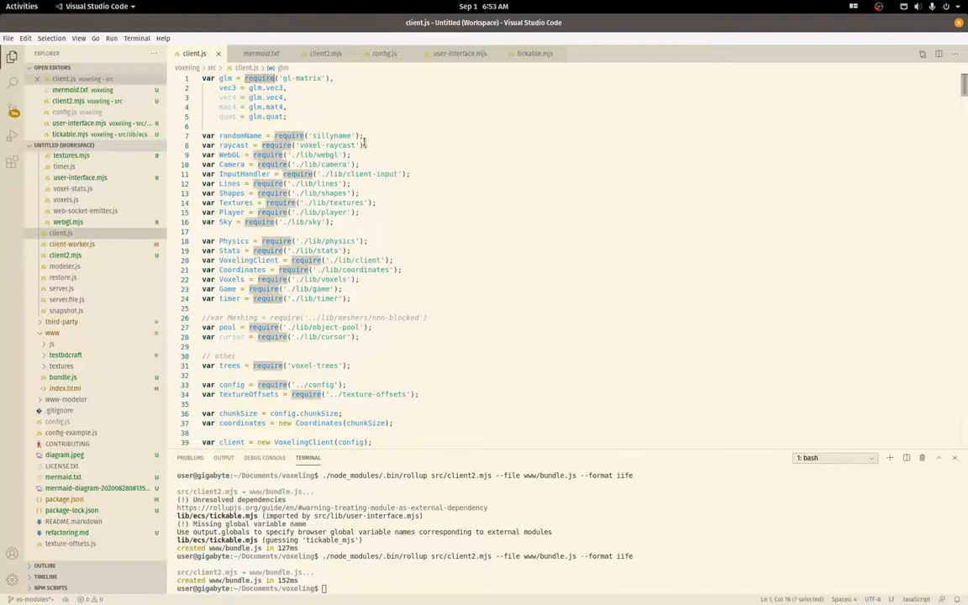
double_click(326, 145)
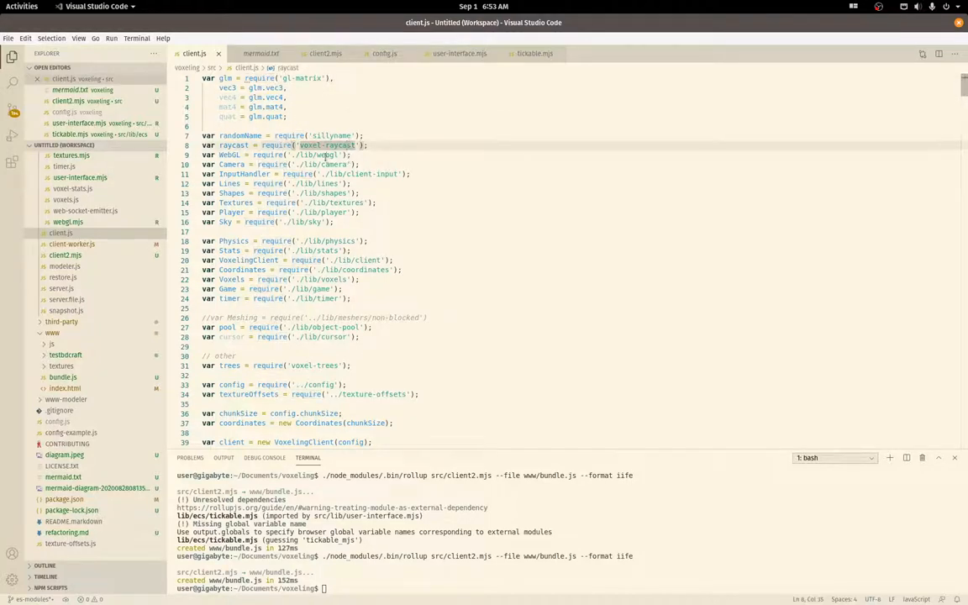
double_click(316, 154)
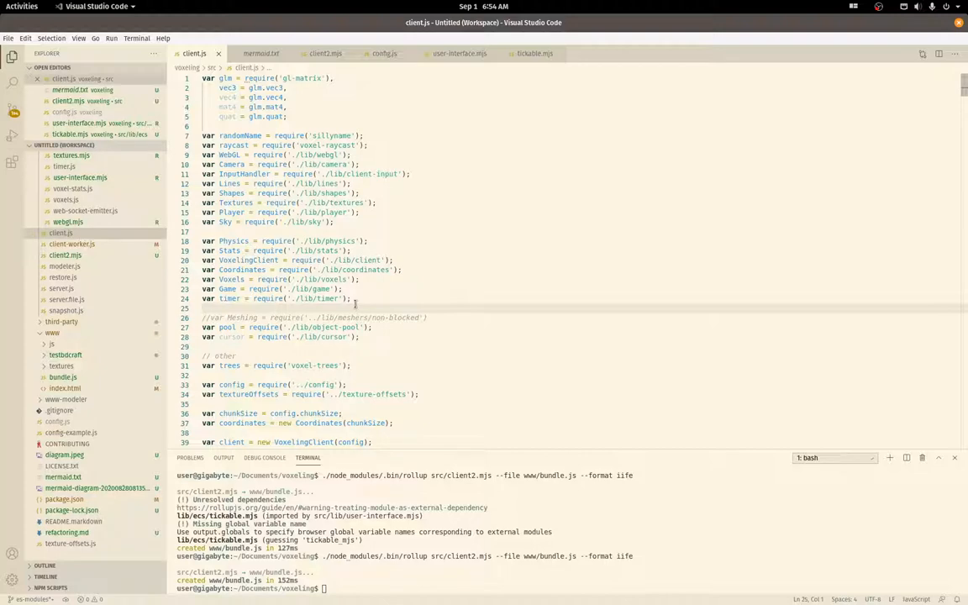
scroll("down", 3)
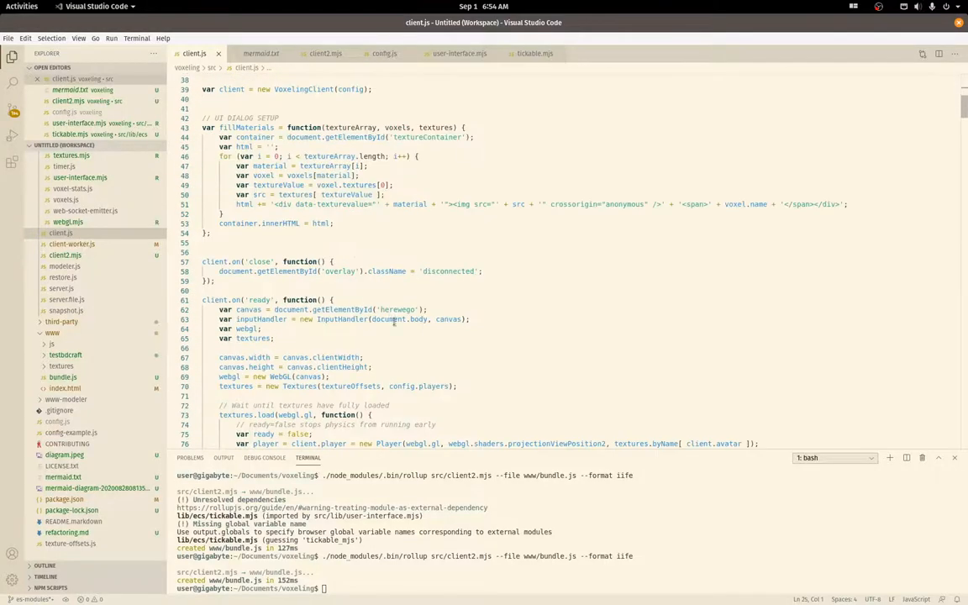
scroll("down", 3)
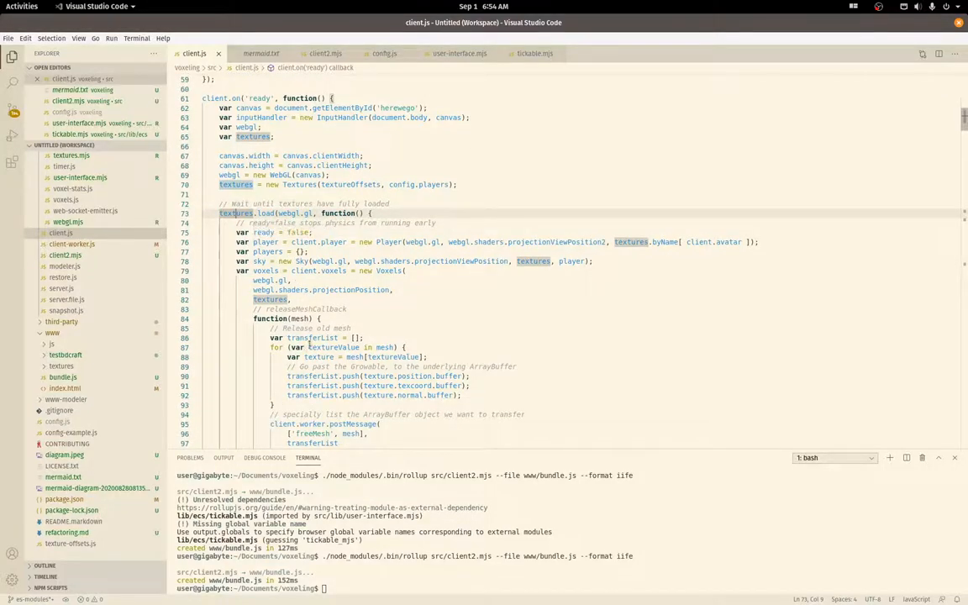
scroll("up", 3)
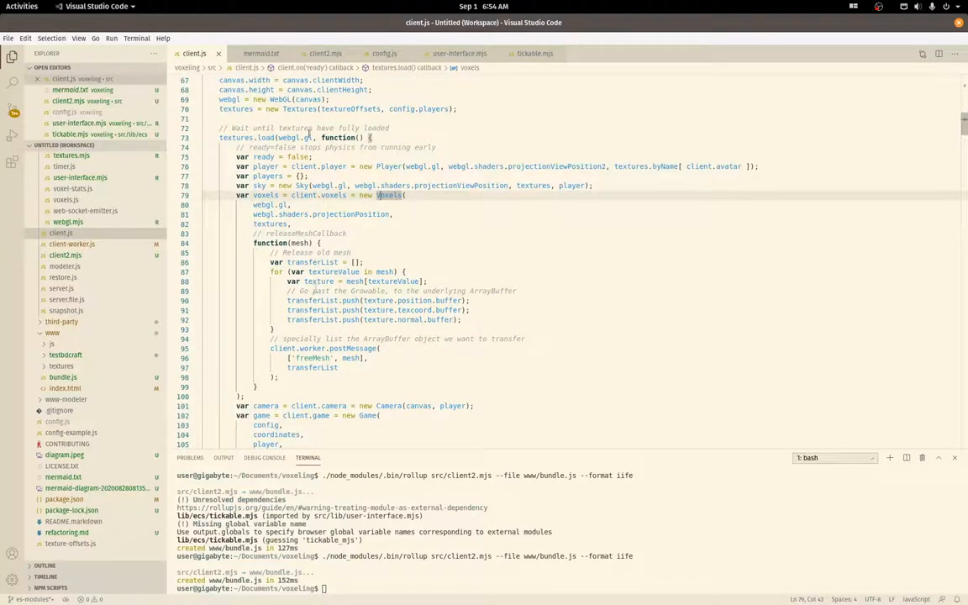
Compare client2.mjs commented-out imports against the raycast require in client.js.
left_click(326, 52)
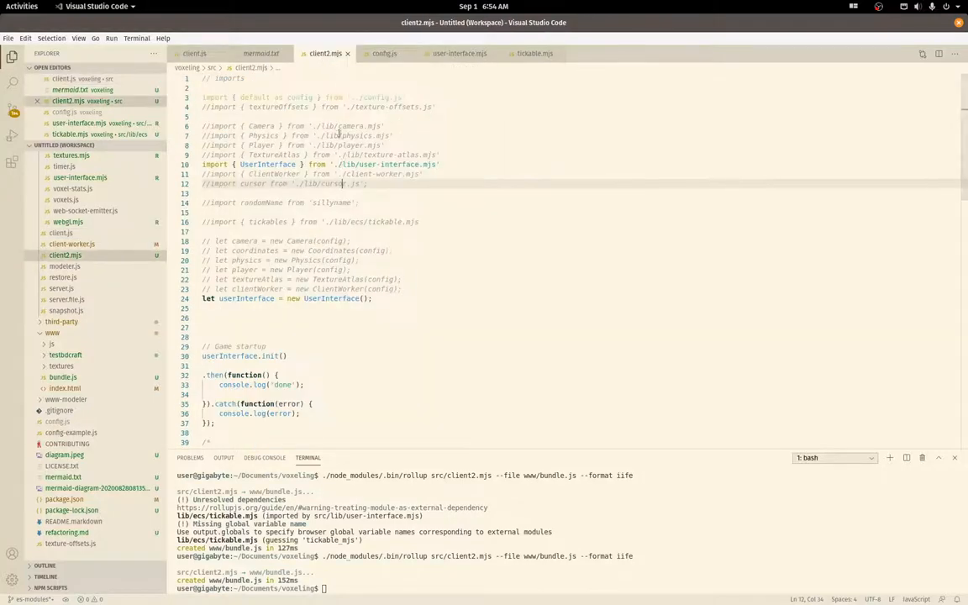
scroll("down", 3)
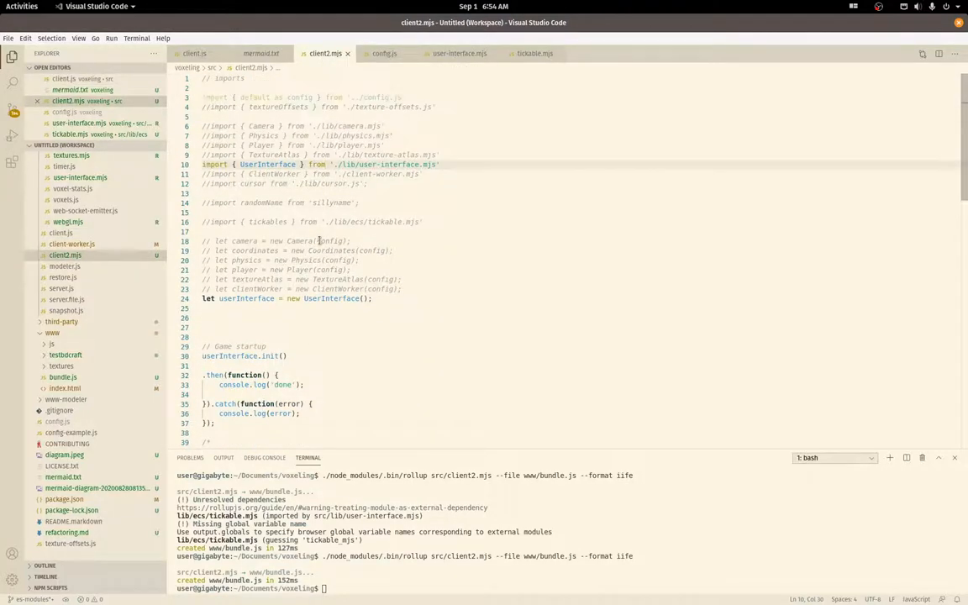
left_click(195, 52)
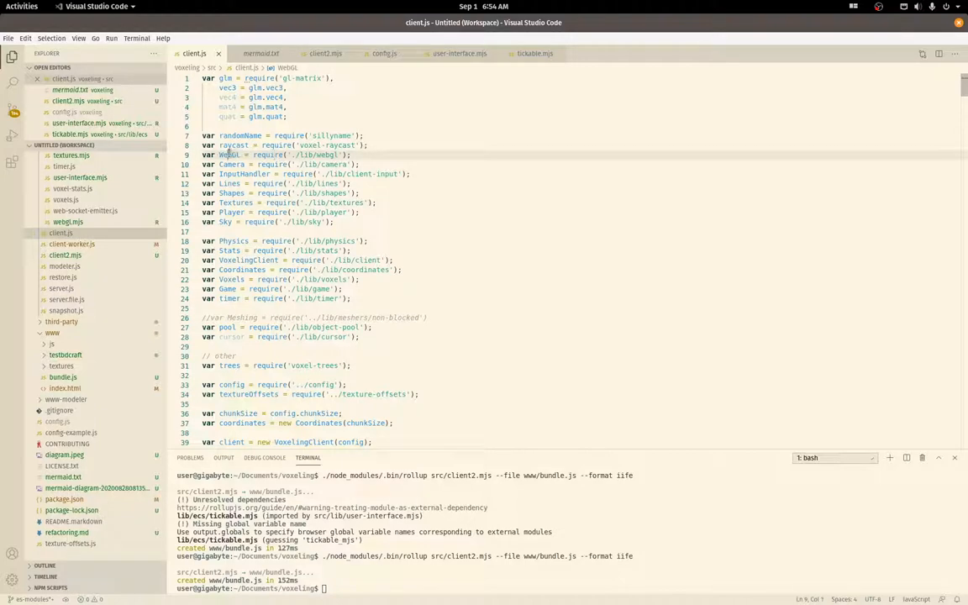
double_click(228, 155)
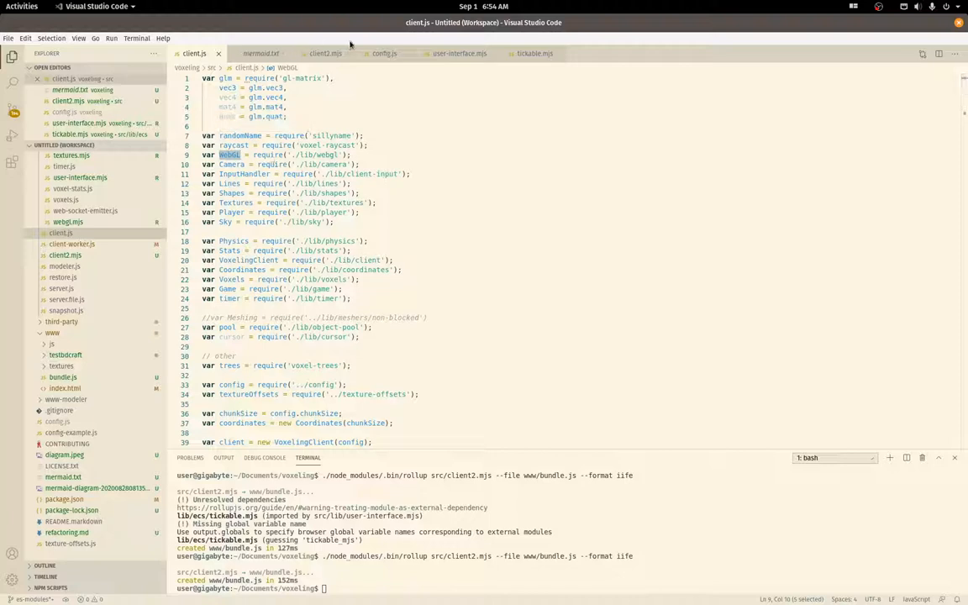
left_click(326, 52)
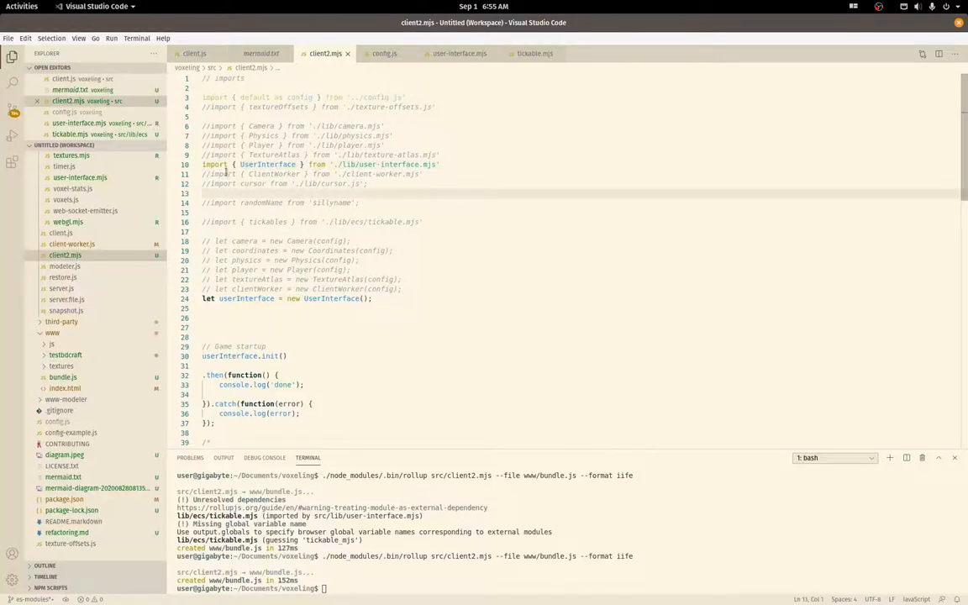
double_click(268, 165)
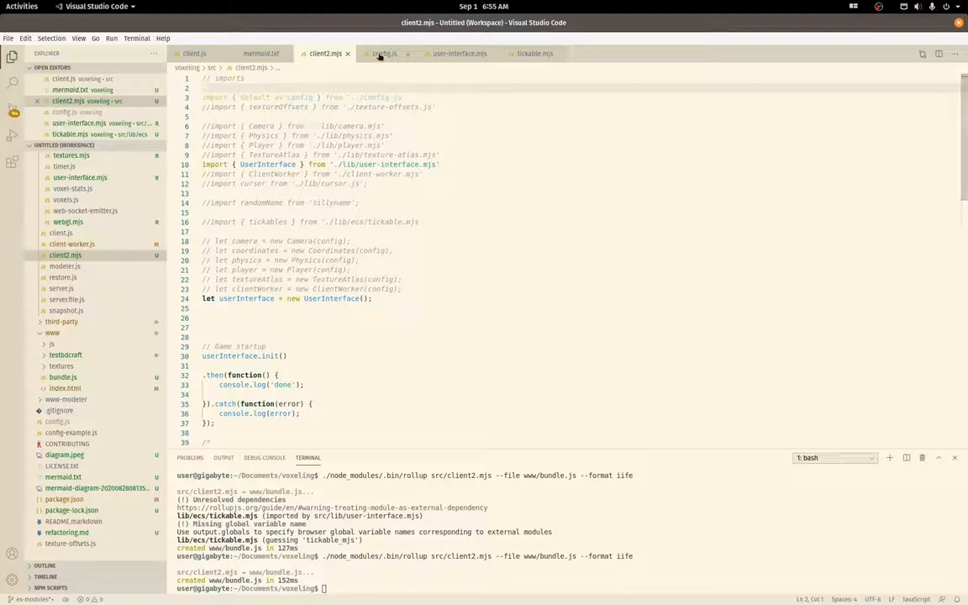
mouse_move(385, 53)
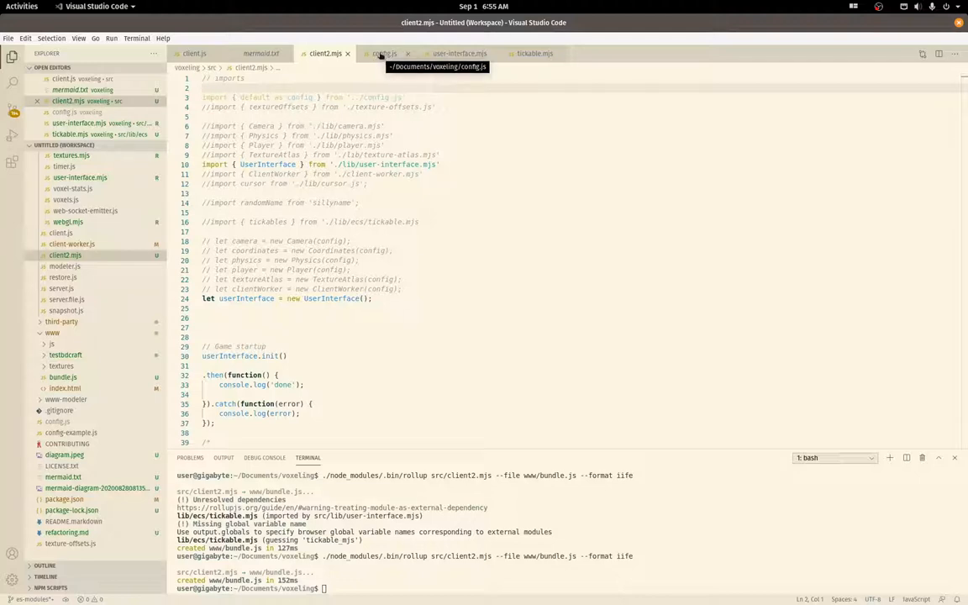
left_click(383, 52)
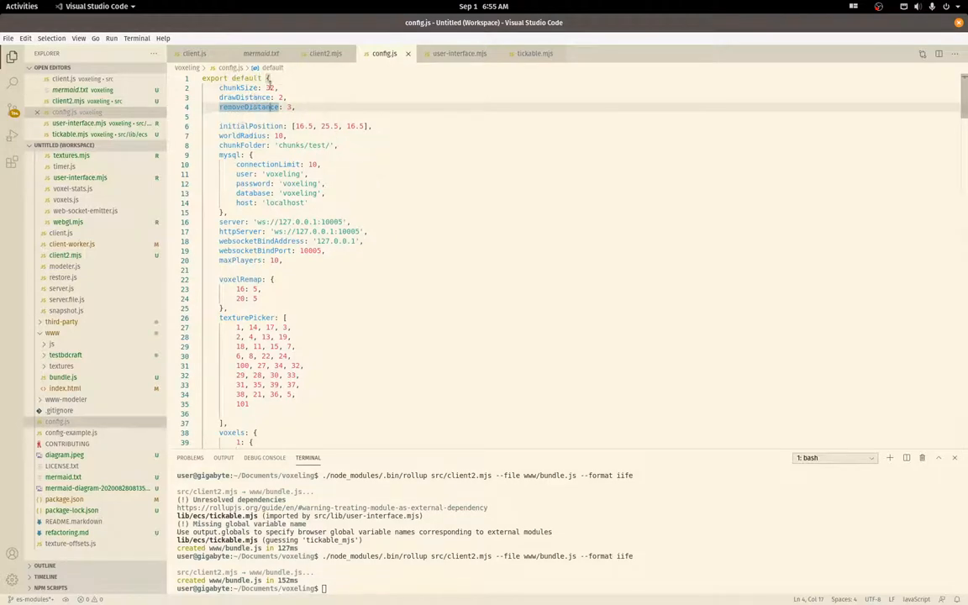
left_click(271, 87)
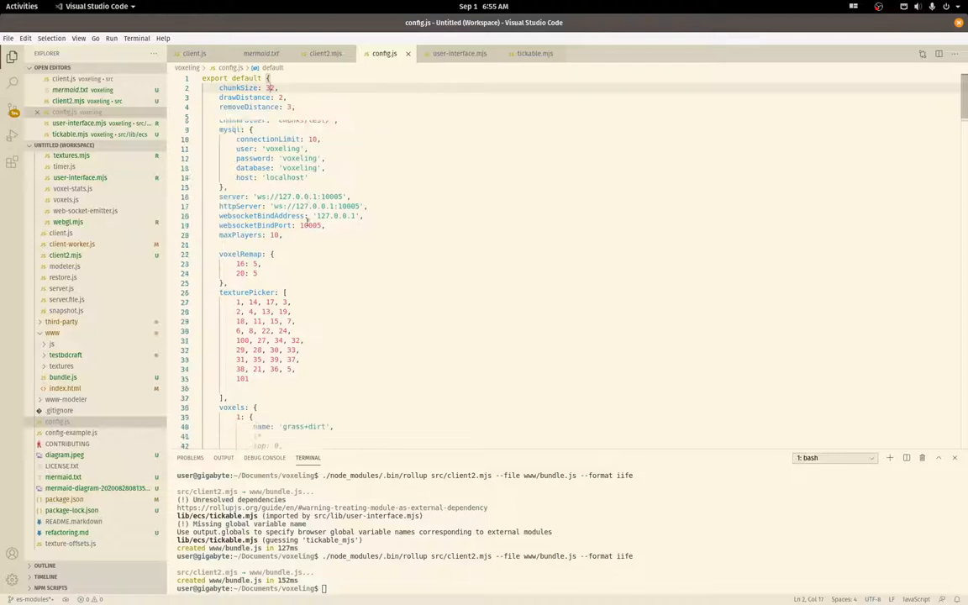
scroll("down", 3)
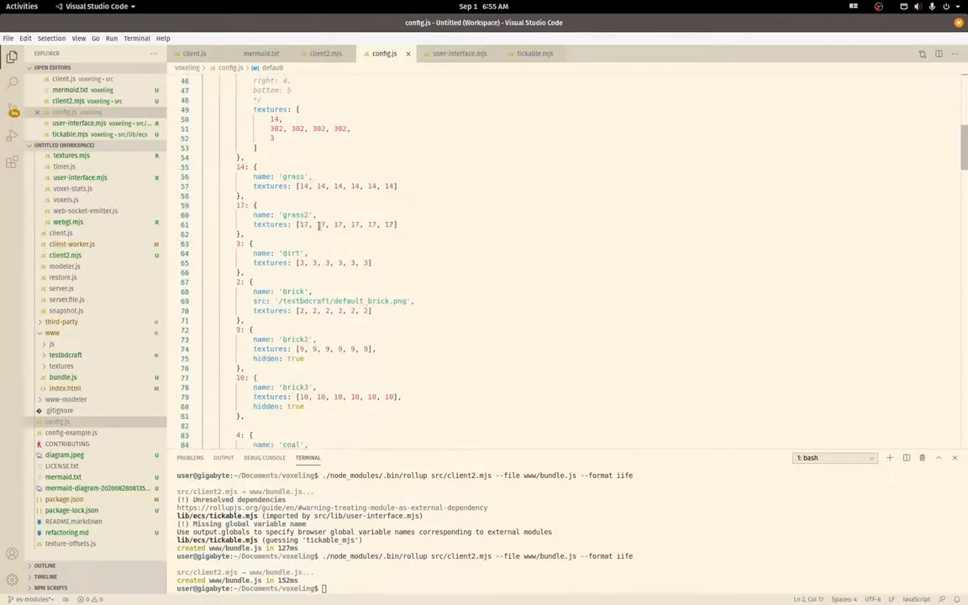
scroll("down", 3)
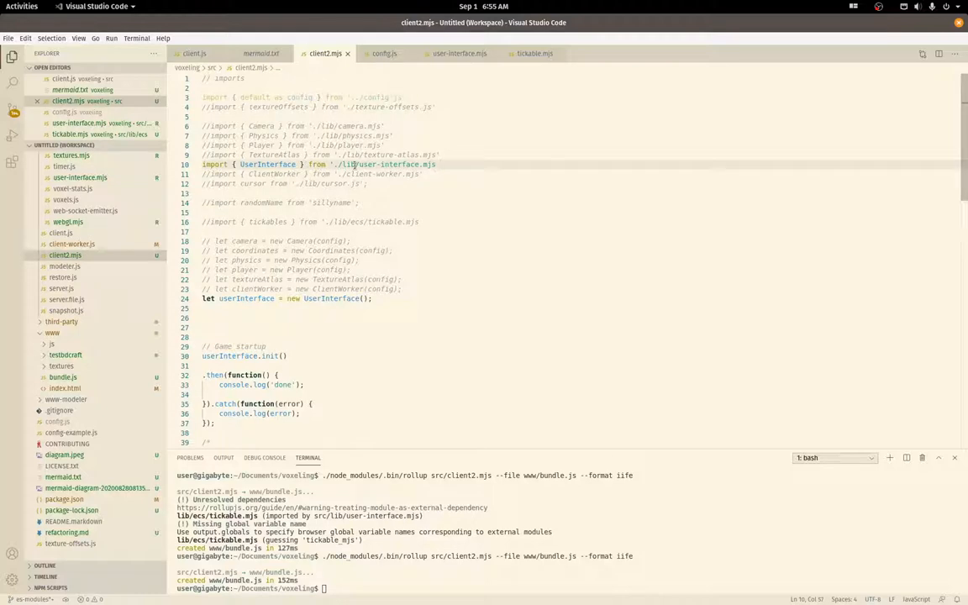
mouse_move(276, 264)
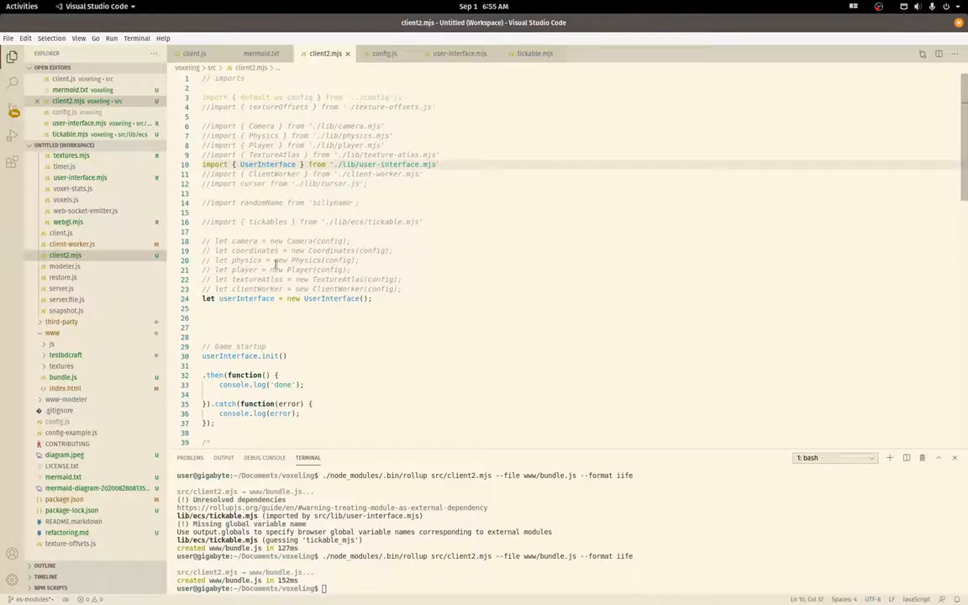
Scroll through user-interface.mjs keyboard and chat handlers before rerunning rollup.
scroll("down", 3)
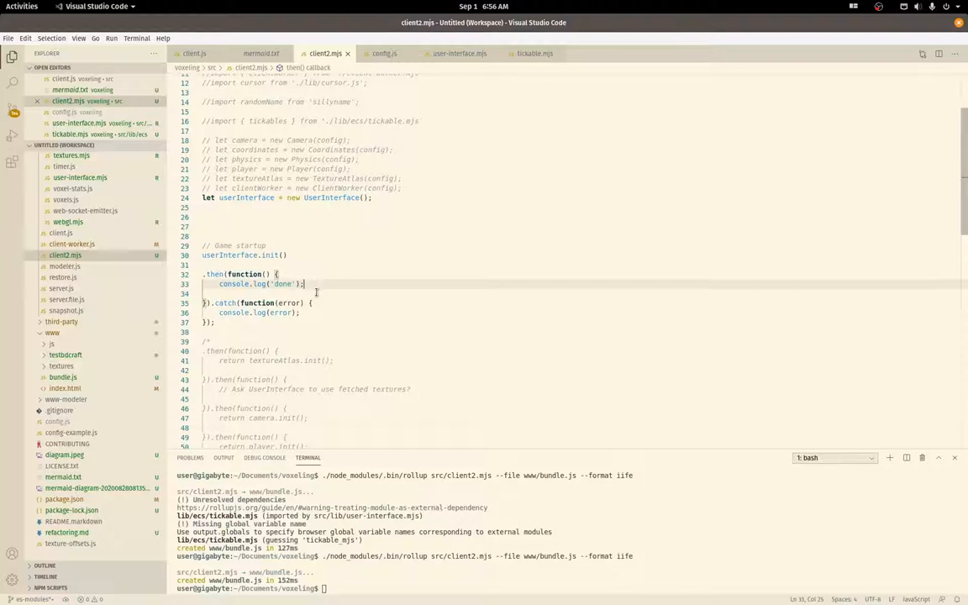
left_click(373, 311)
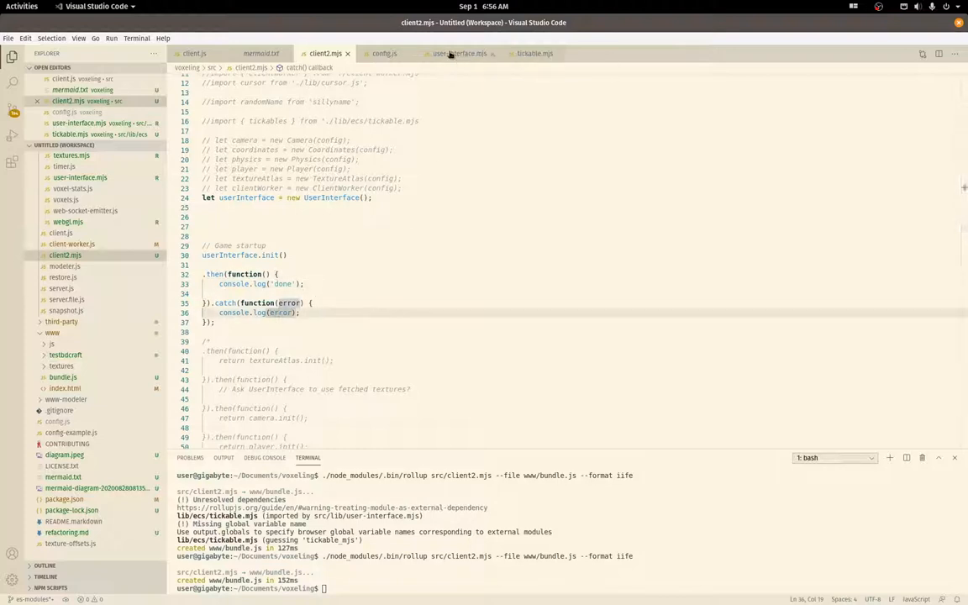
left_click(461, 52)
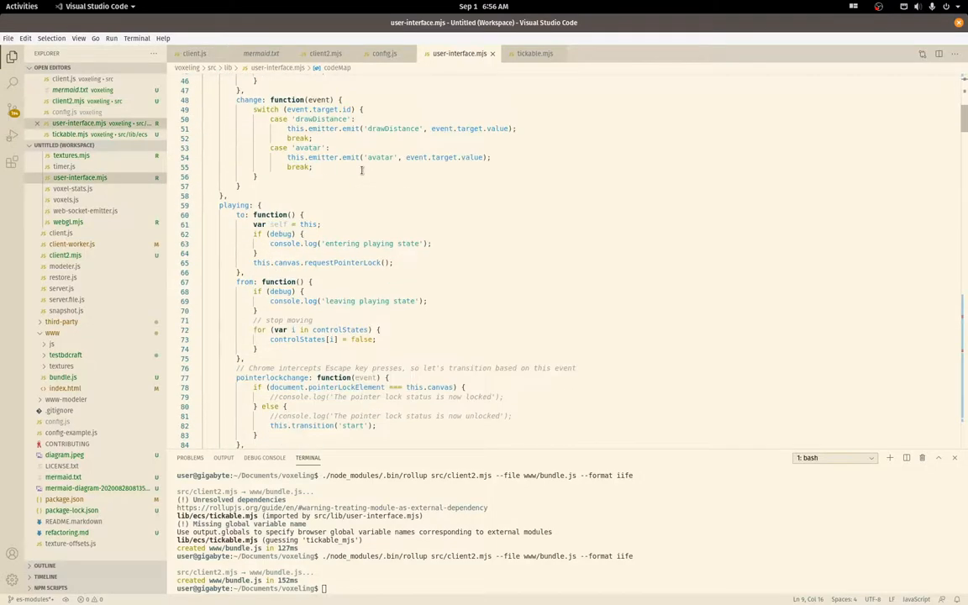
scroll("down", 3)
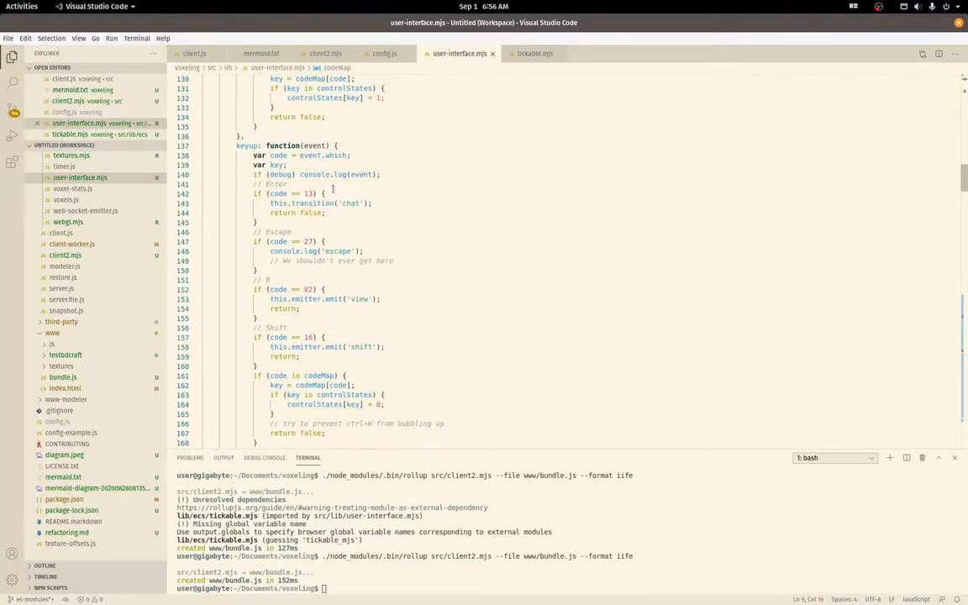
scroll("down", 3)
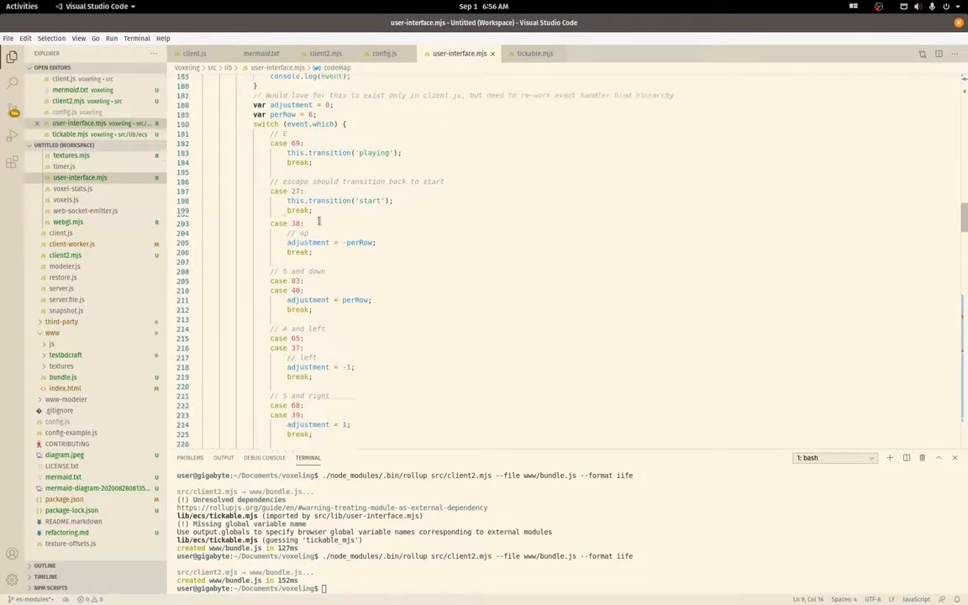
scroll("down", 3)
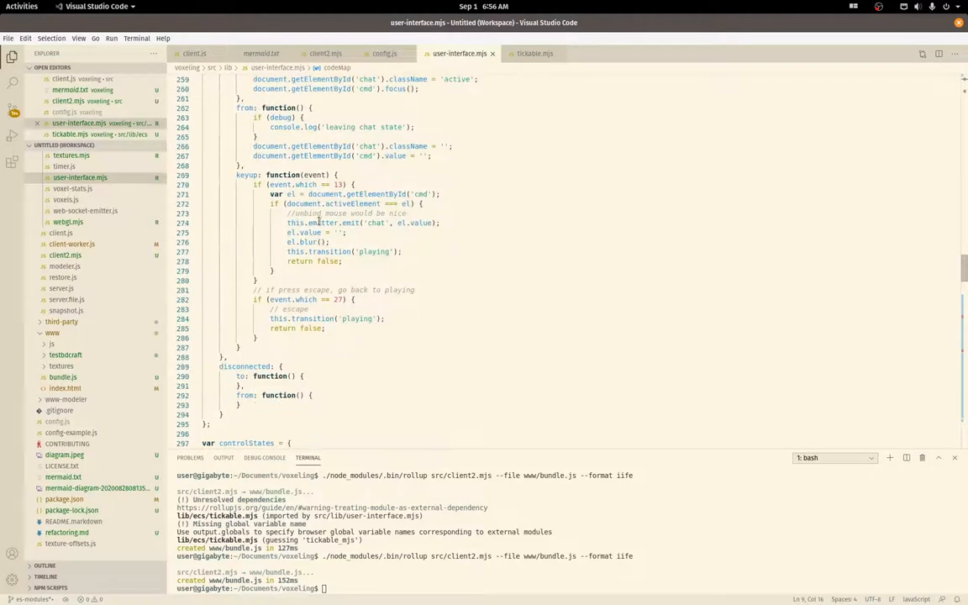
scroll("down", 3)
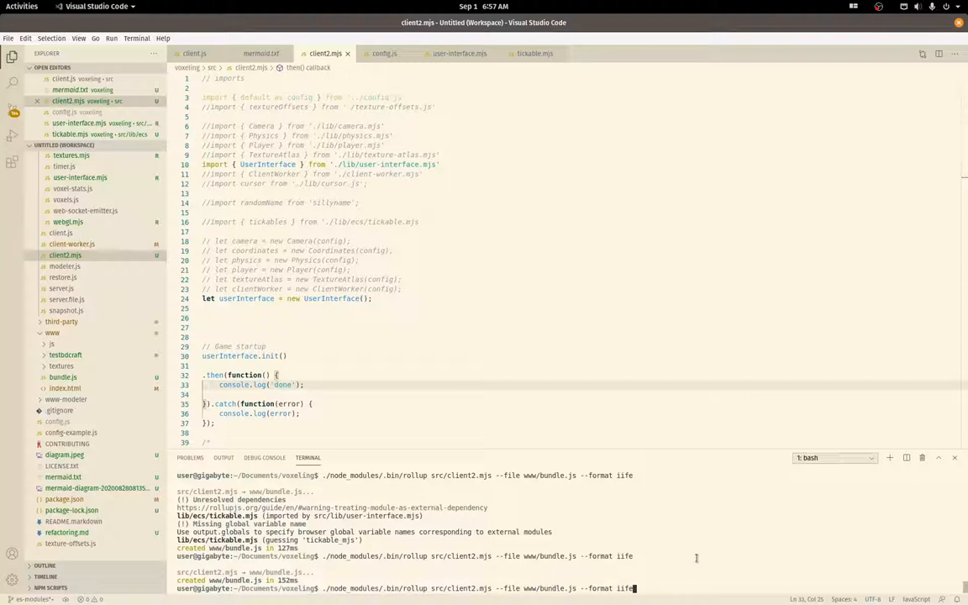
mouse_move(650, 580)
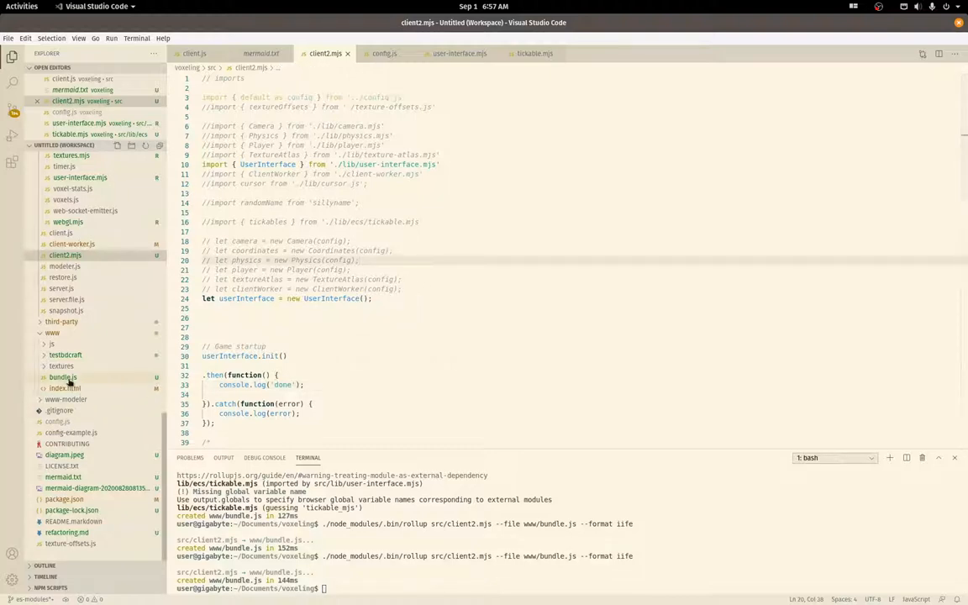
Compare the regenerated bundle.js against user-interface.mjs and client2.mjs, highlighting a bundled variable name.
left_click(62, 377)
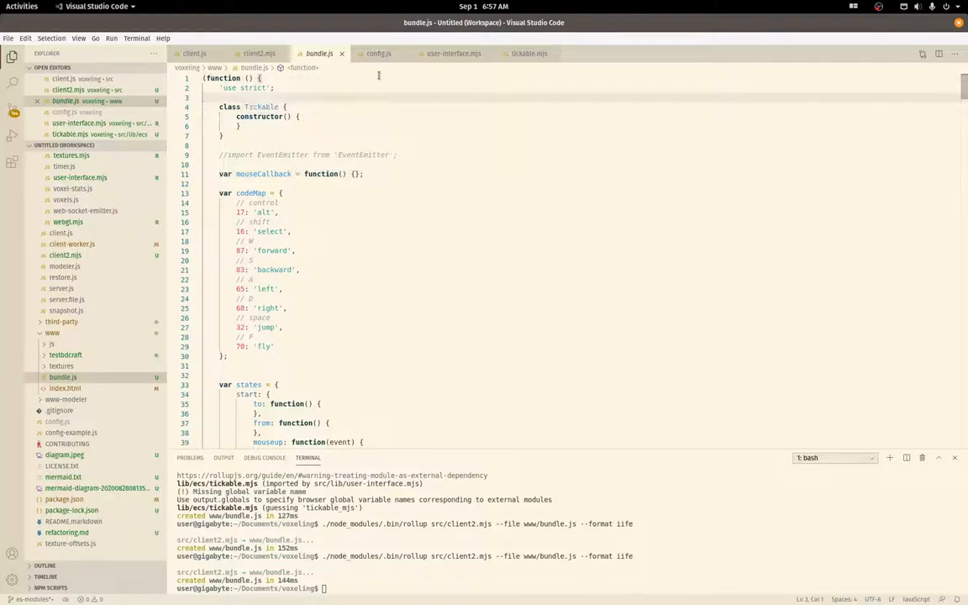
left_click(454, 52)
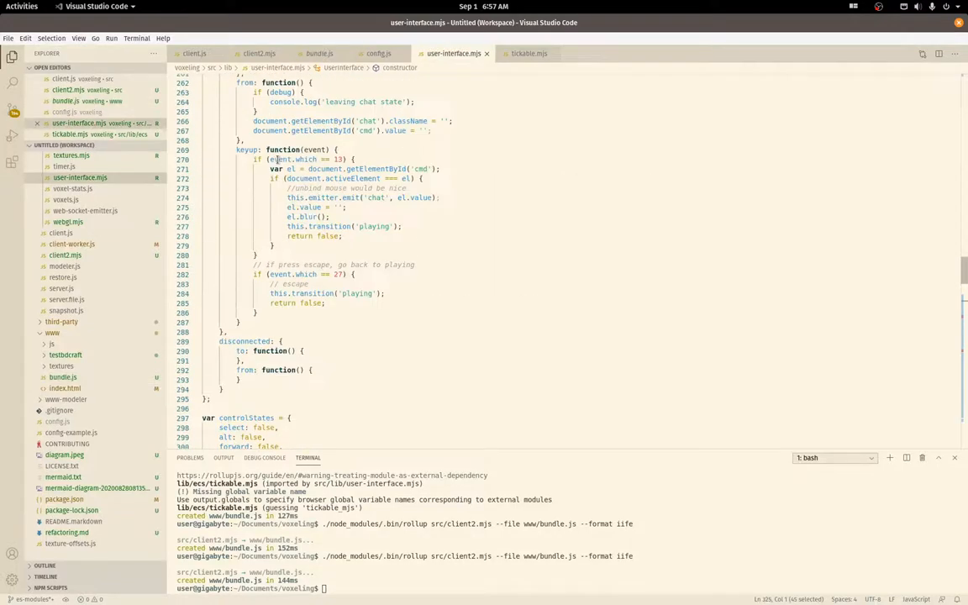
scroll("down", 3)
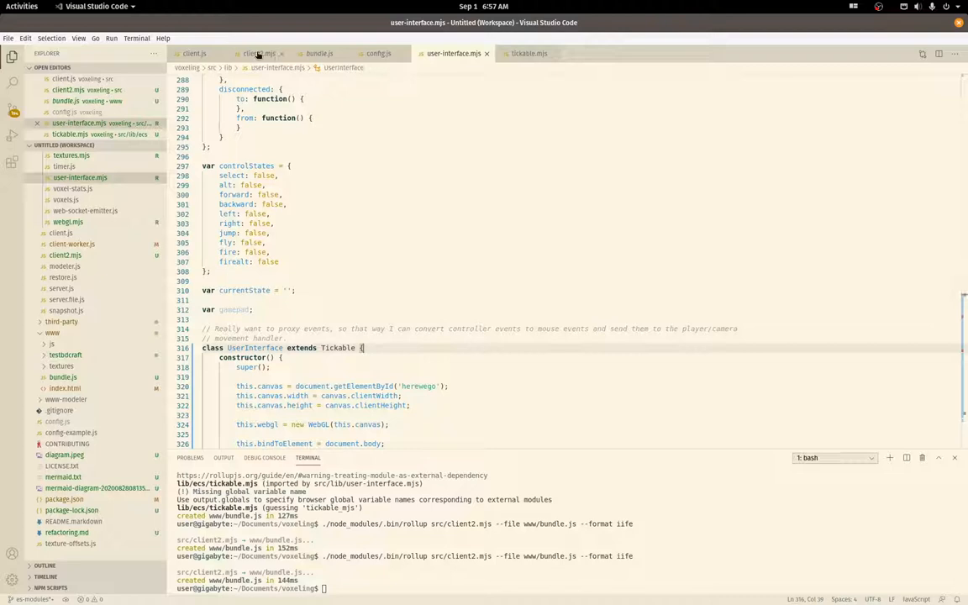
left_click(259, 52)
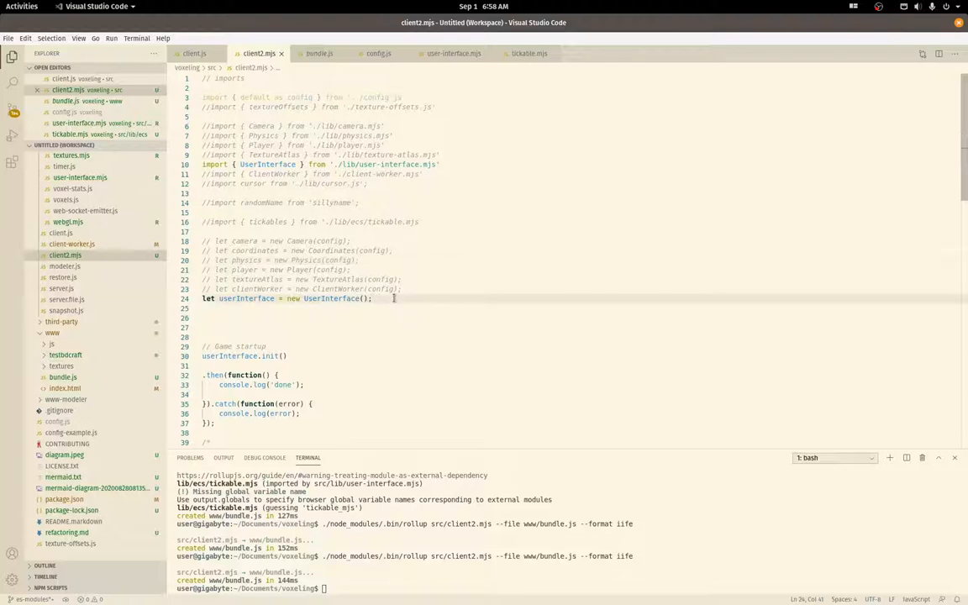
left_click(453, 52)
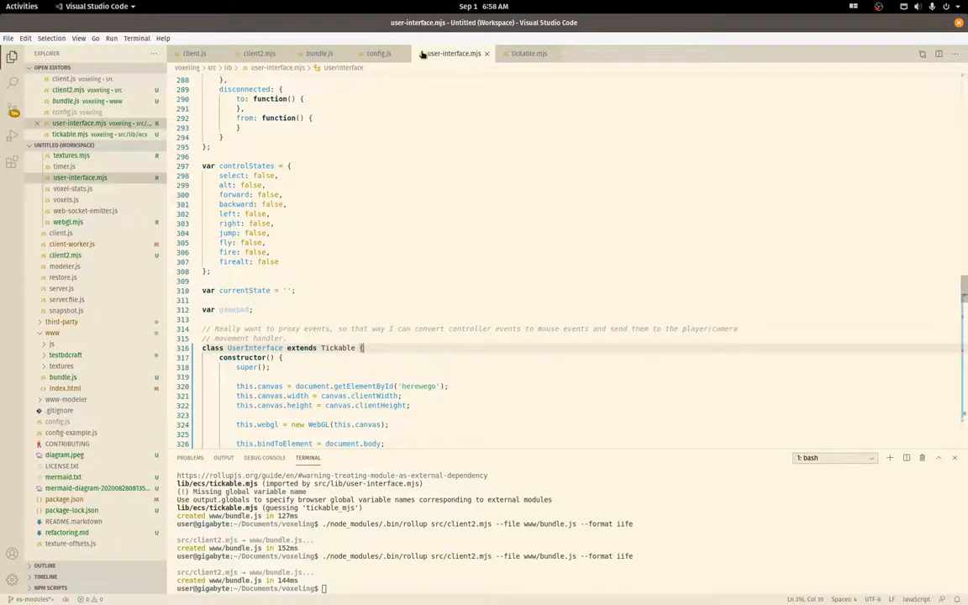
left_click(320, 52)
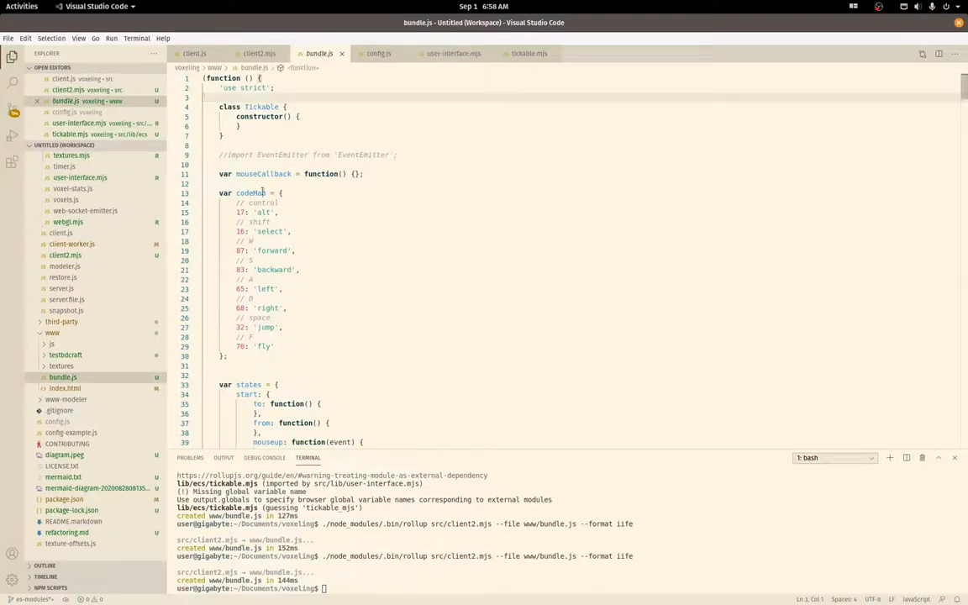
double_click(264, 173)
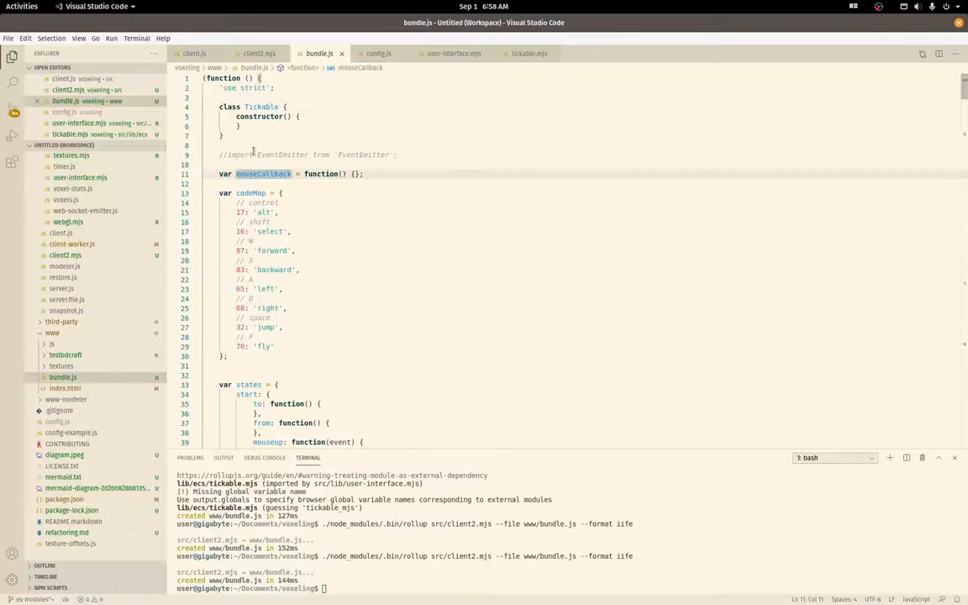
Scroll bundle.js down to its UserInterface startup block, checking against the user interface module.
scroll("down", 3)
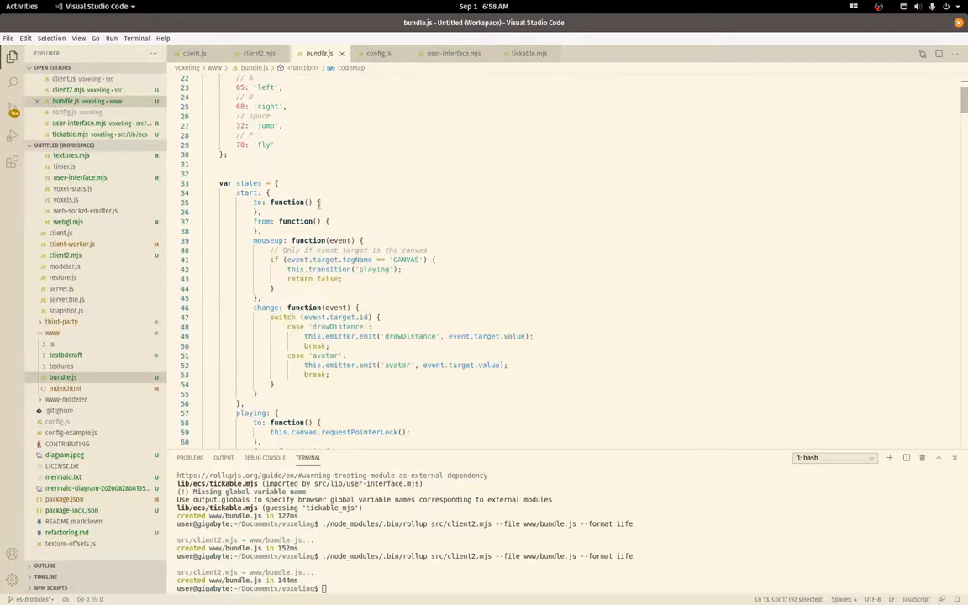
scroll("down", 3)
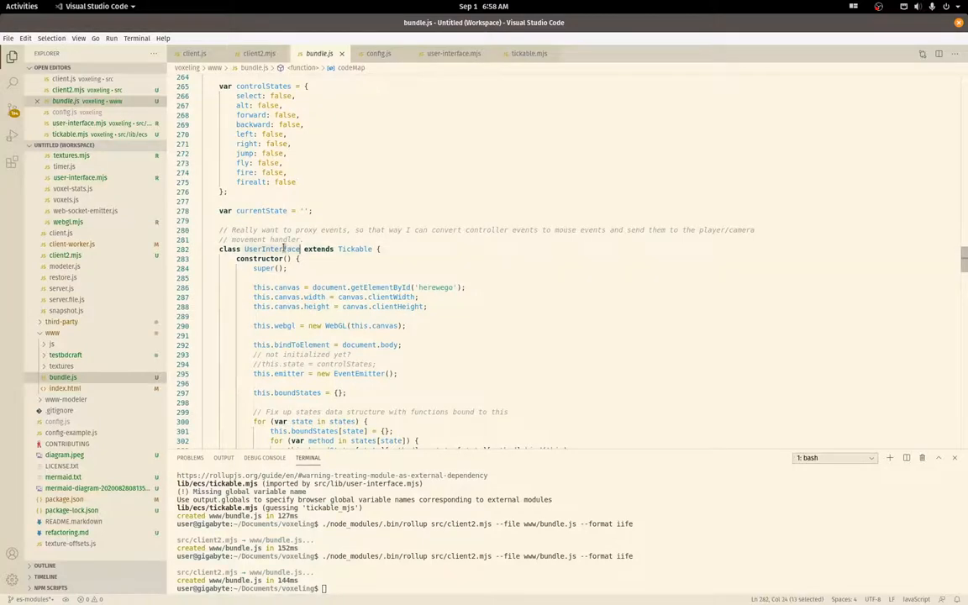
scroll("down", 3)
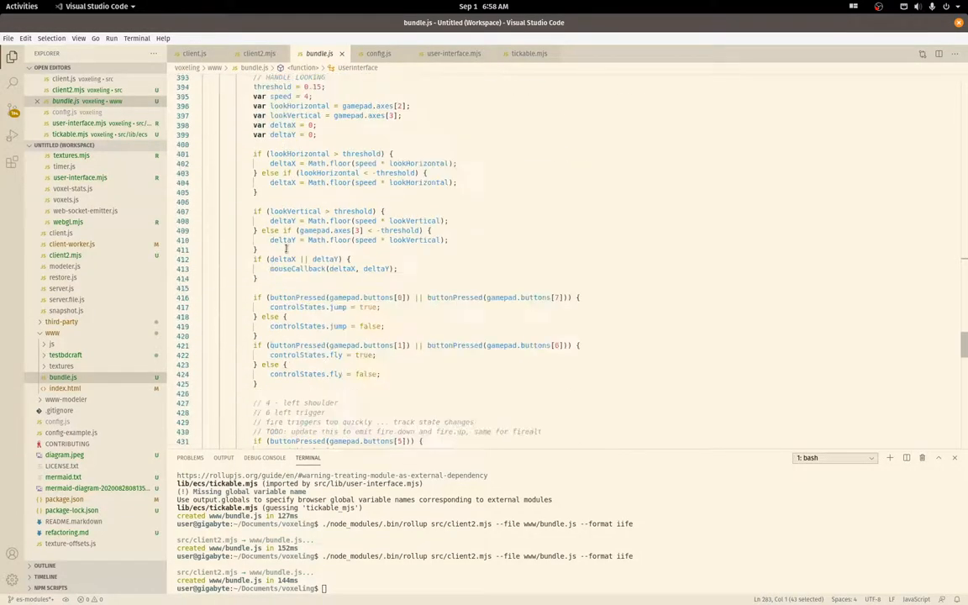
scroll("down", 3)
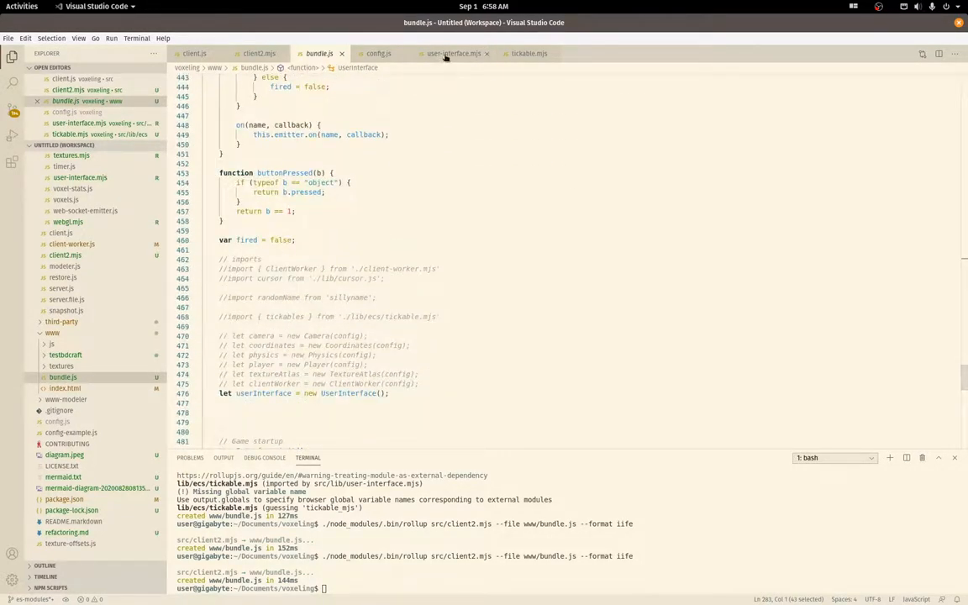
left_click(259, 52)
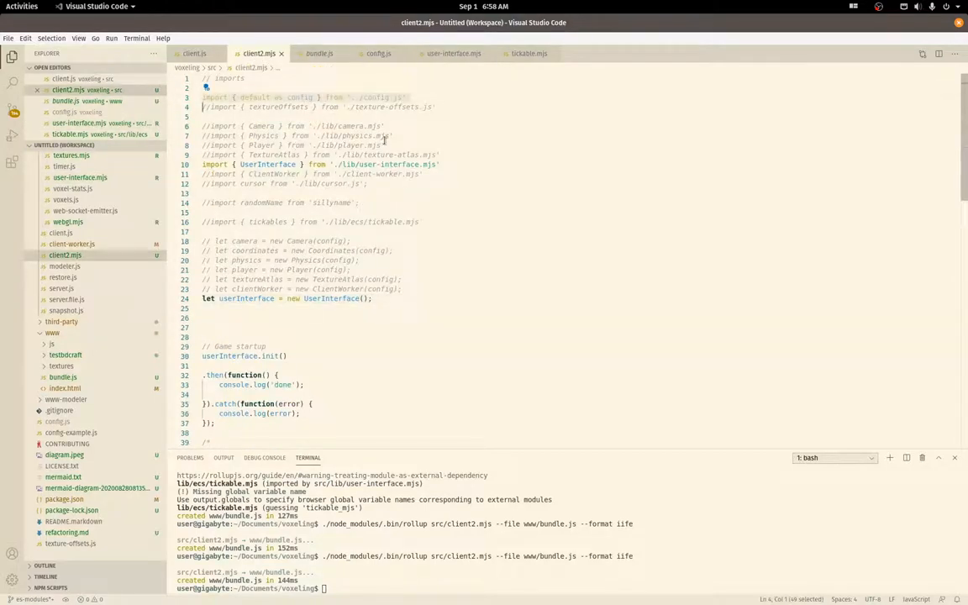
left_click(417, 116)
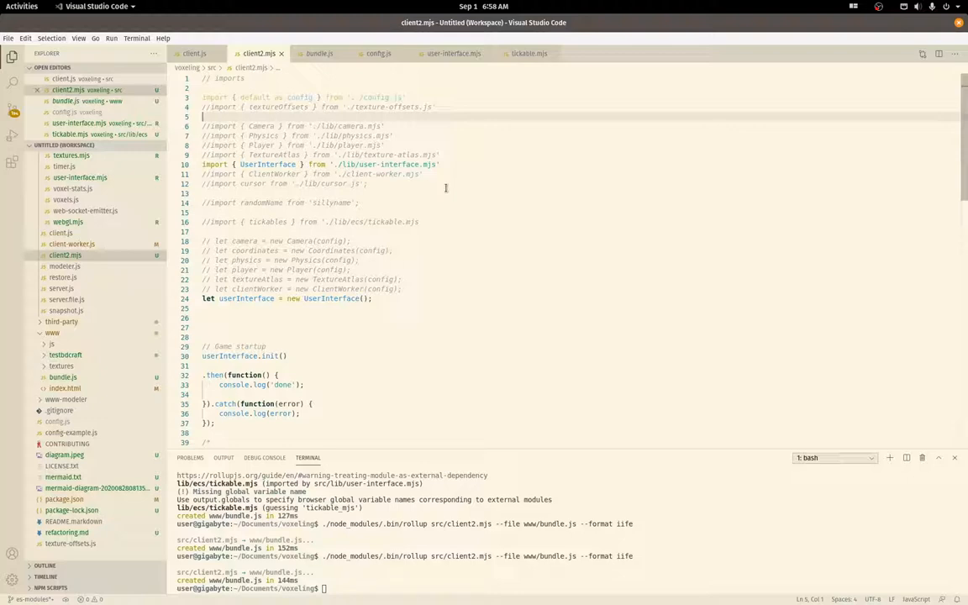
mouse_move(435, 268)
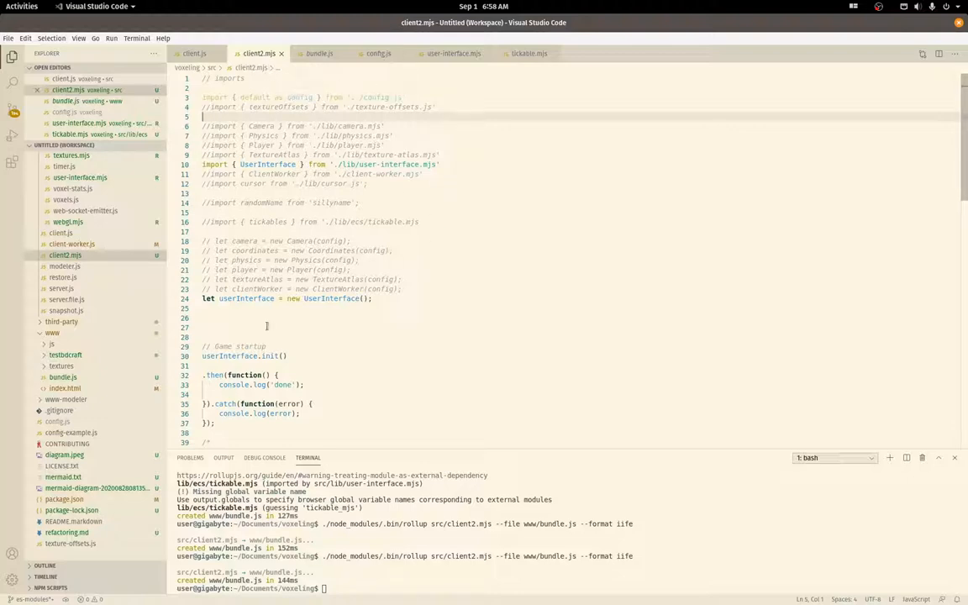
left_click(319, 52)
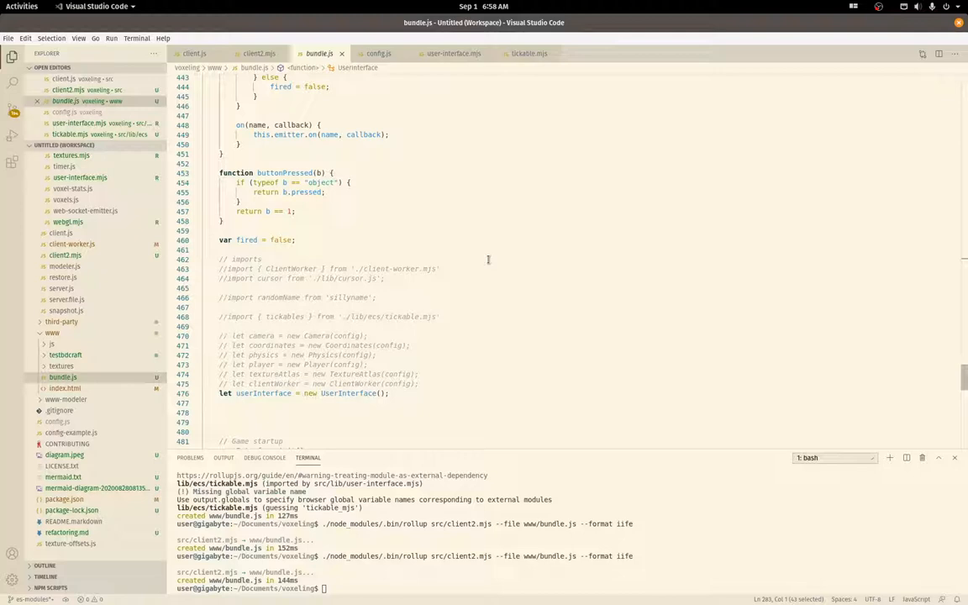
scroll("down", 3)
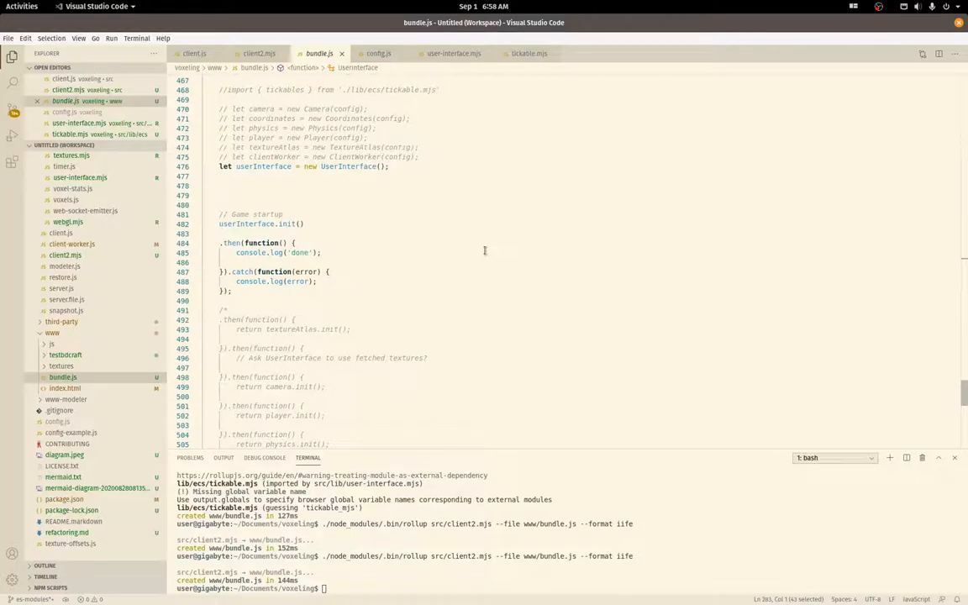
scroll("up", 3)
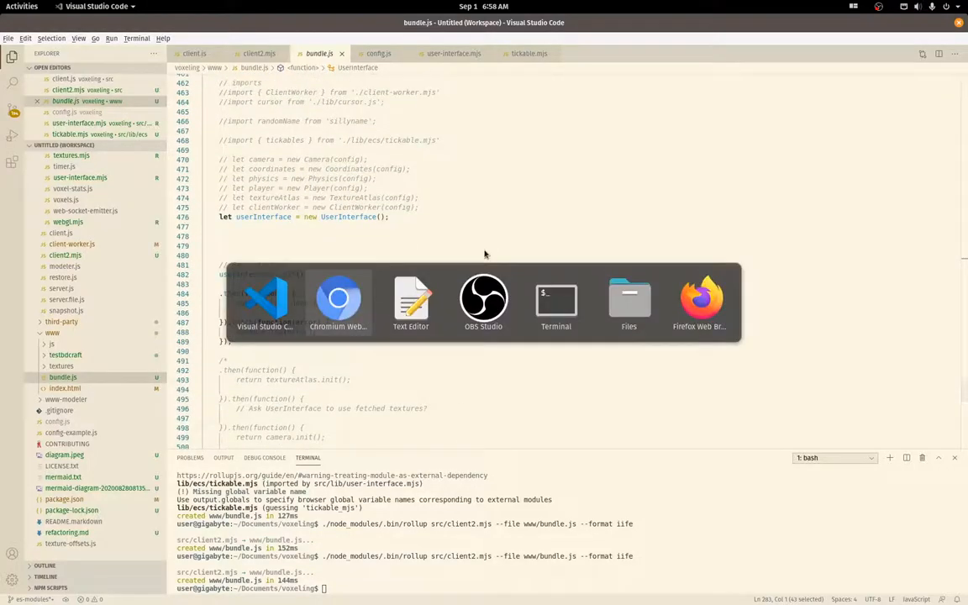
Reload the bundled client in Chromium, read the ReferenceError and view bundle.js and index in Sources.
left_click(338, 300)
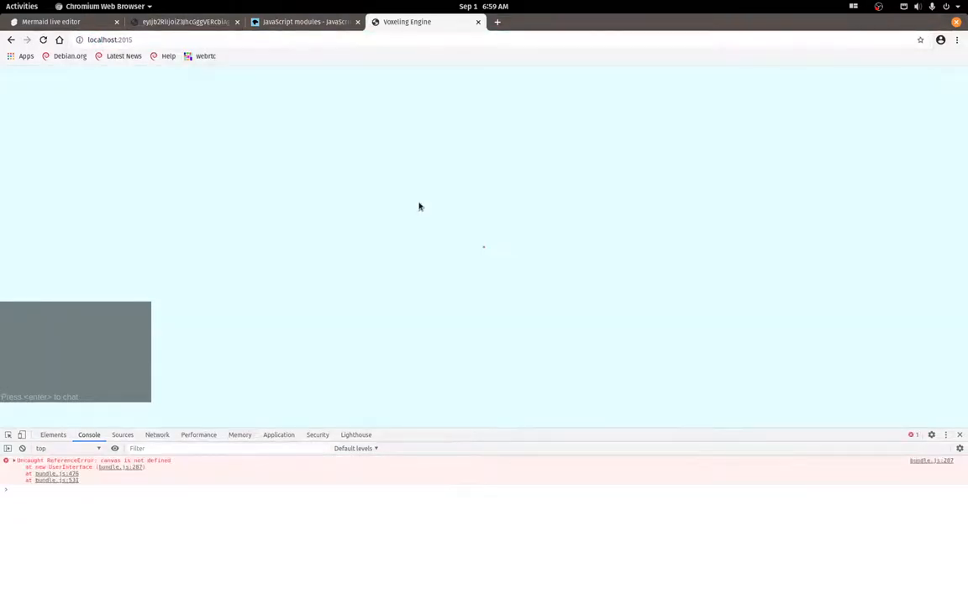
mouse_move(366, 248)
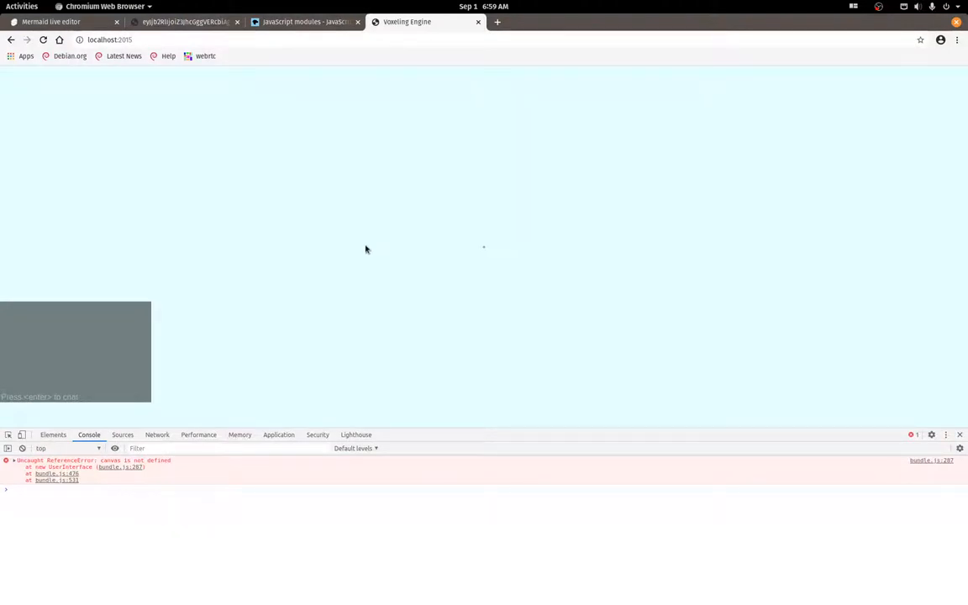
mouse_move(286, 544)
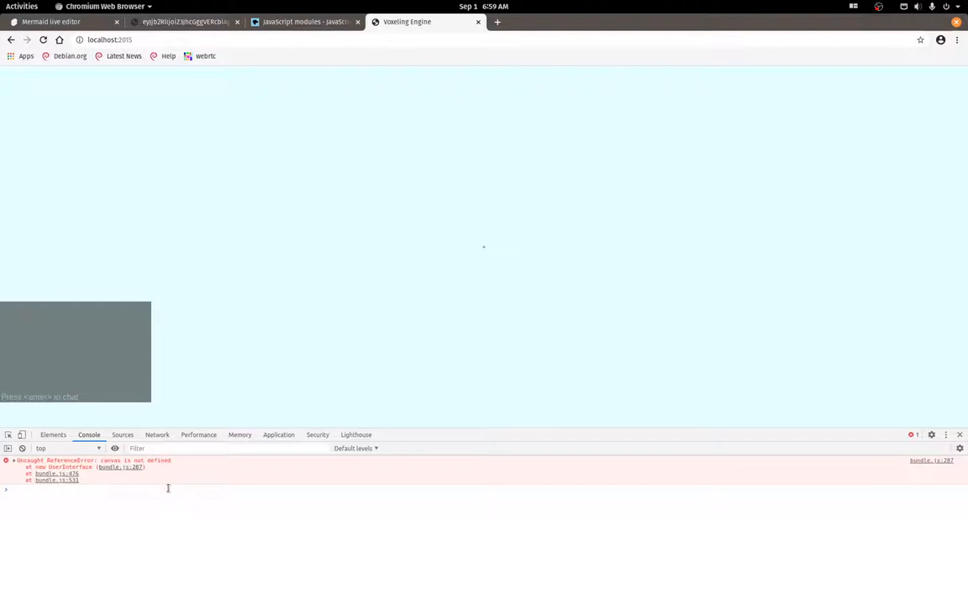
left_click(123, 434)
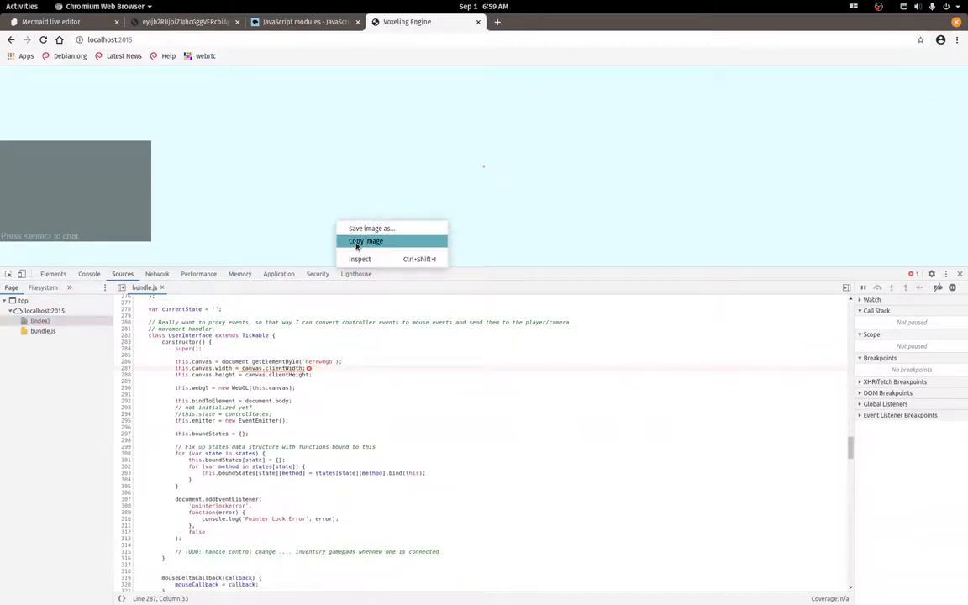
left_click(366, 242)
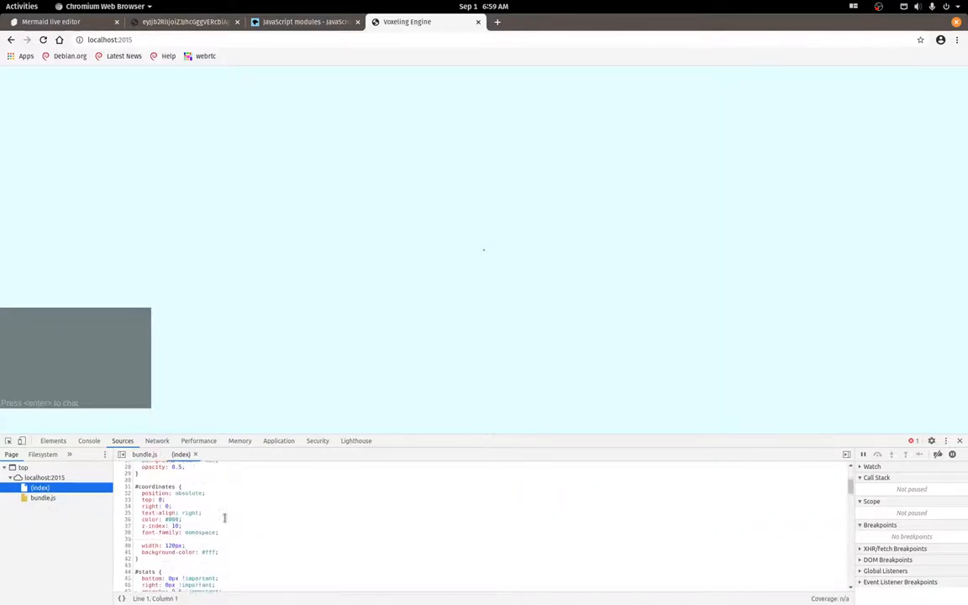
scroll("down", 3)
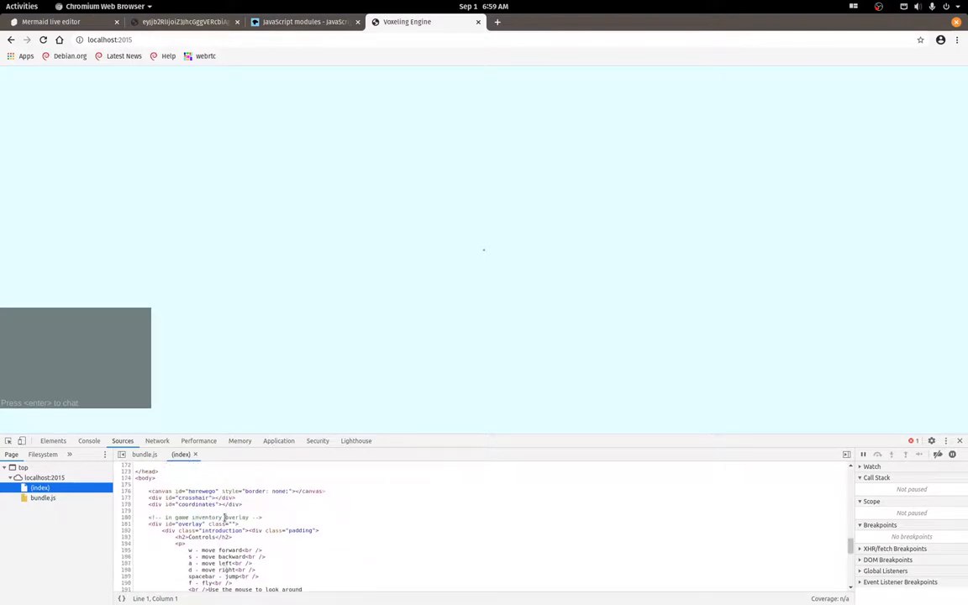
mouse_move(182, 454)
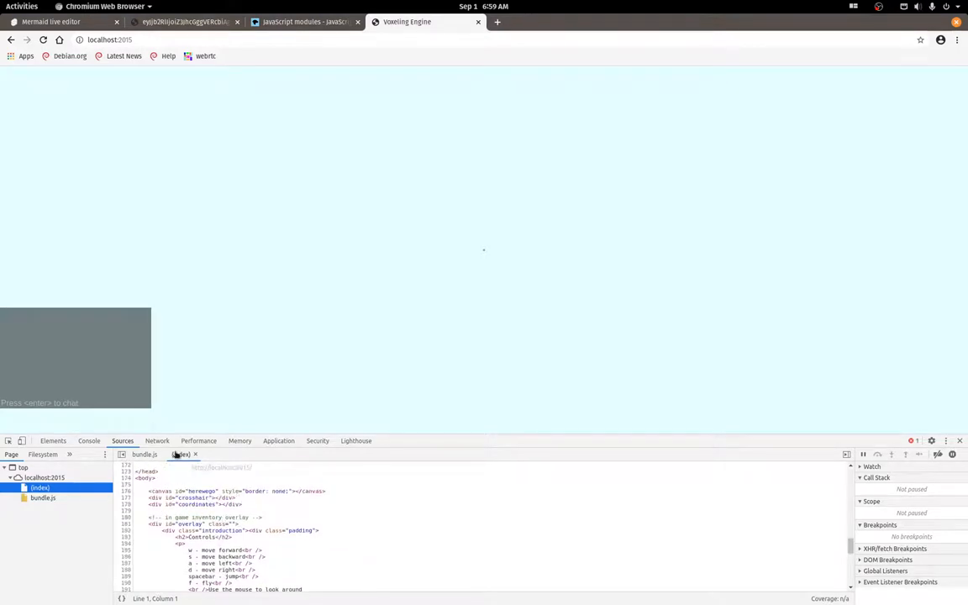
left_click(144, 454)
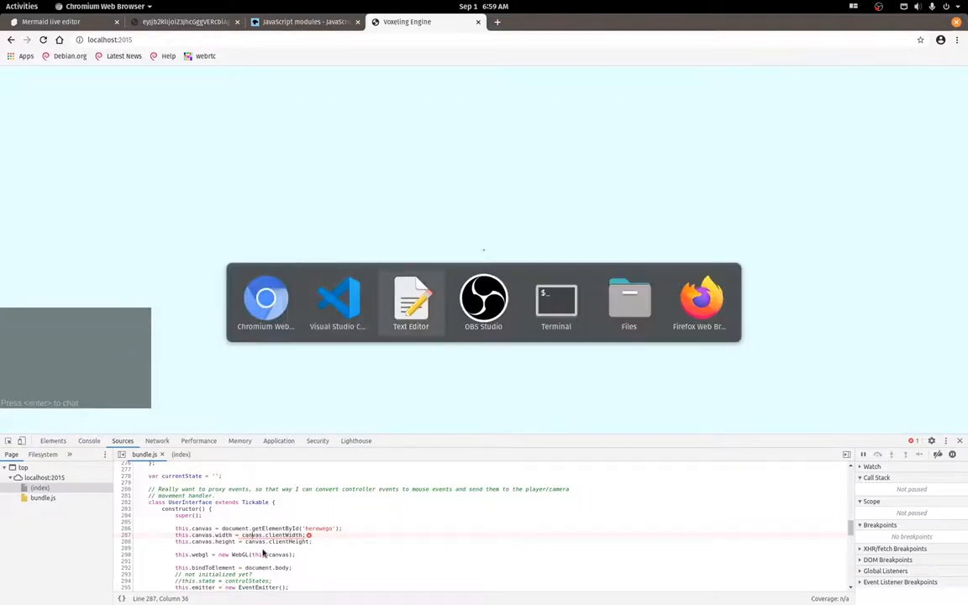
Scroll user-interface.mjs to its constructor's canvas and WebGL setup beside the console error, then reach webgl.mjs.
left_click(337, 300)
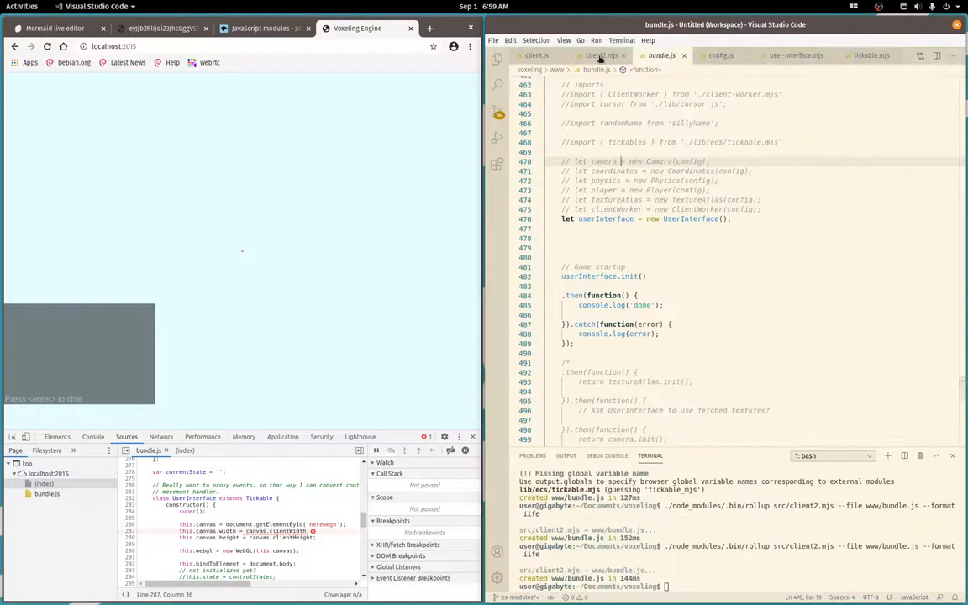
left_click(795, 56)
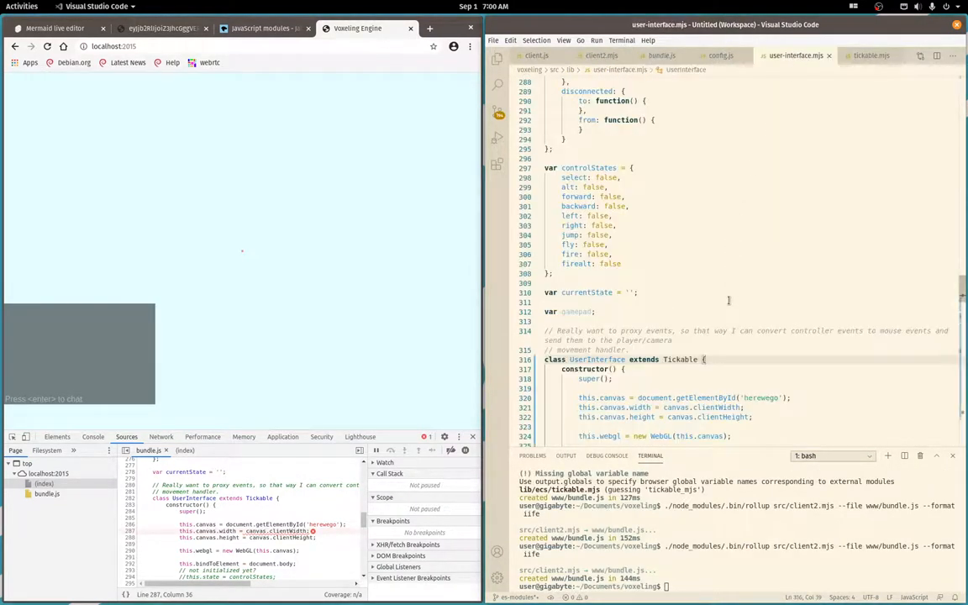
scroll("down", 3)
type("this.")
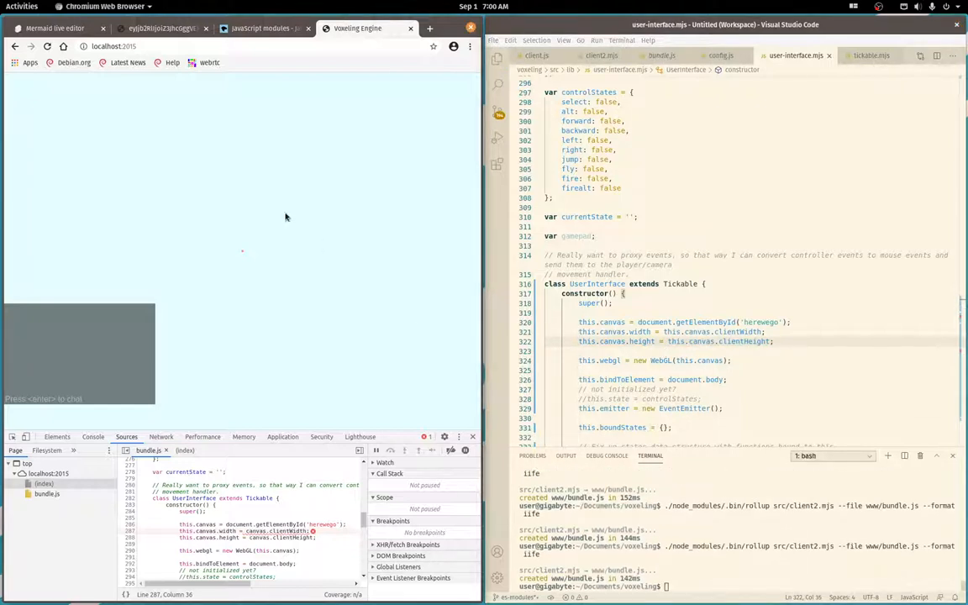
left_click(94, 437)
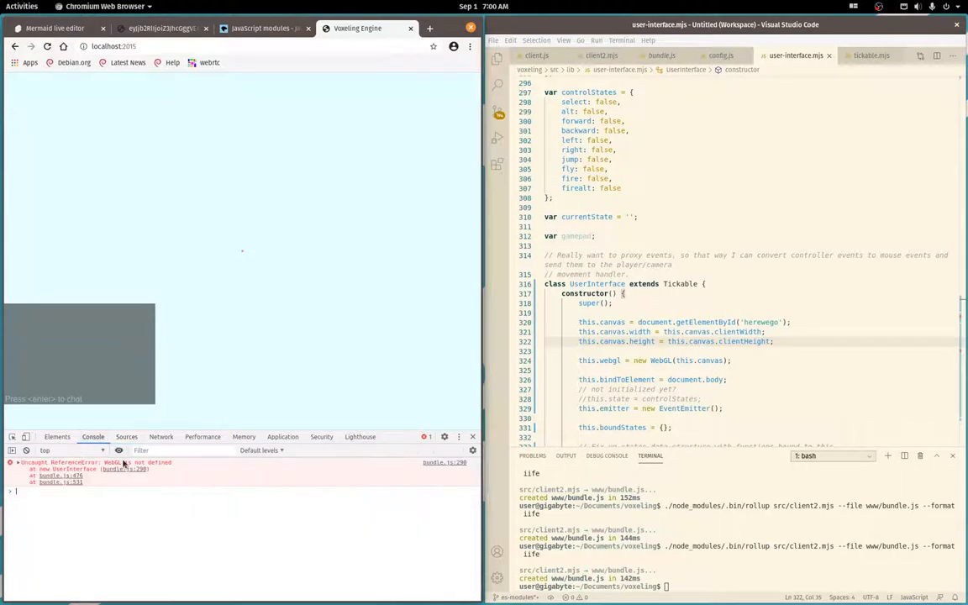
mouse_move(763, 302)
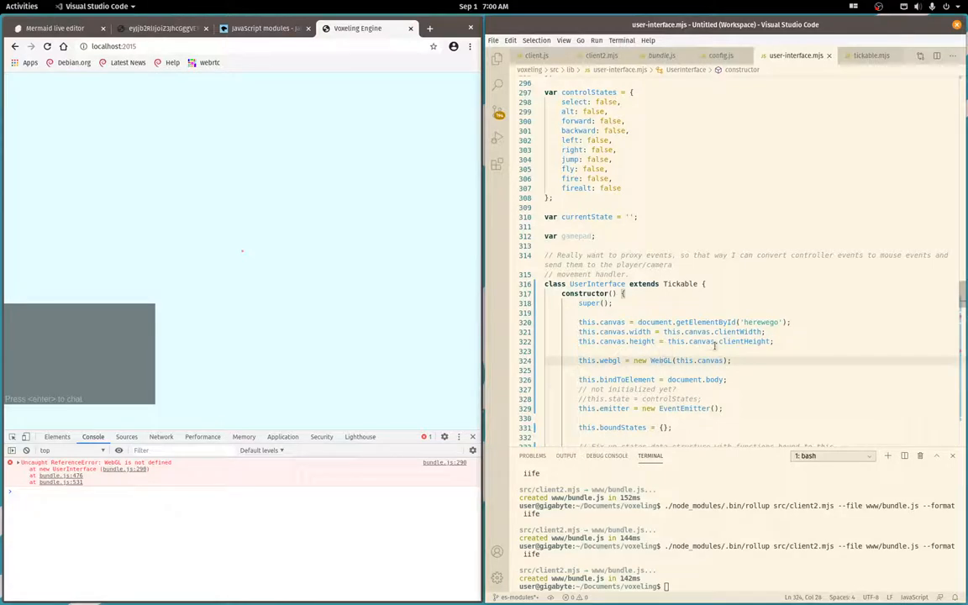
left_click(782, 341)
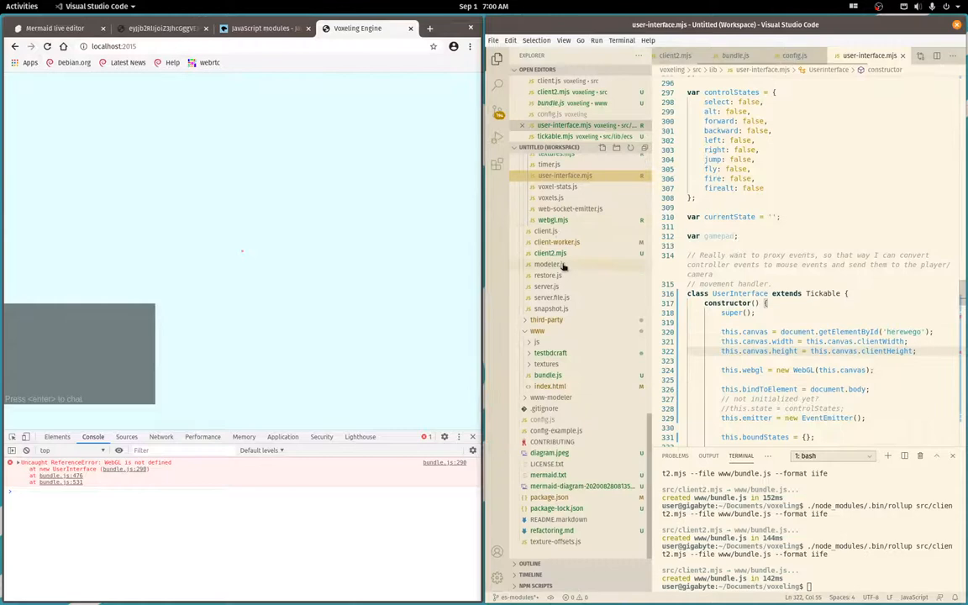
left_click(553, 218)
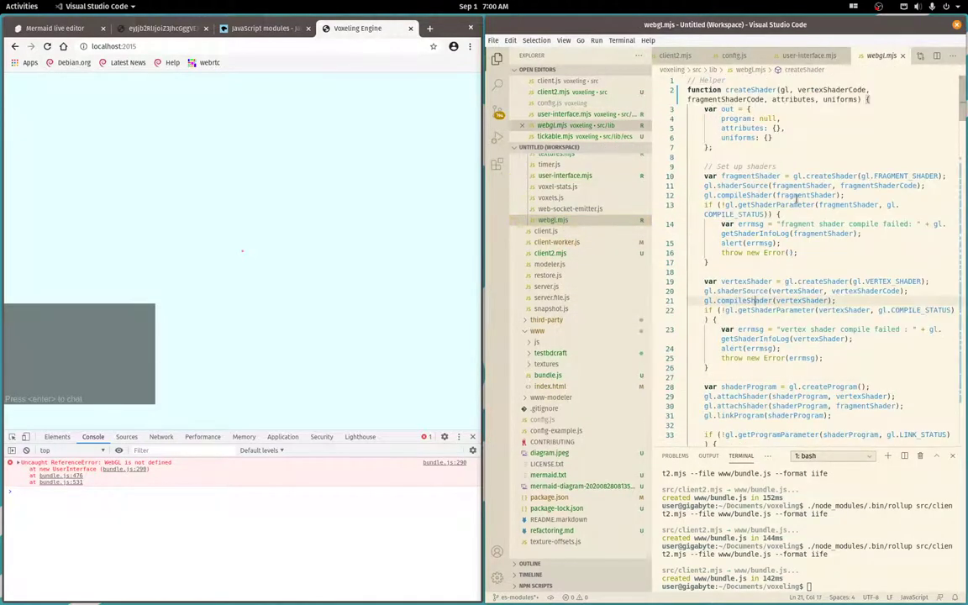
Scroll through webgl.mjs createShader, then check scratch.mjs gl-matrix export list of matrices, quaternions and vectors.
scroll("down", 3)
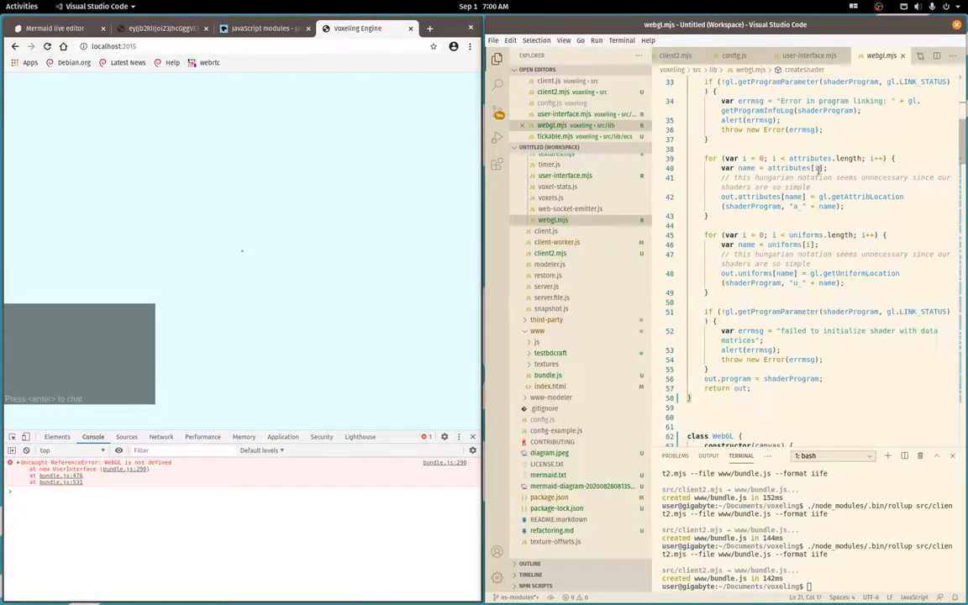
scroll("down", 3)
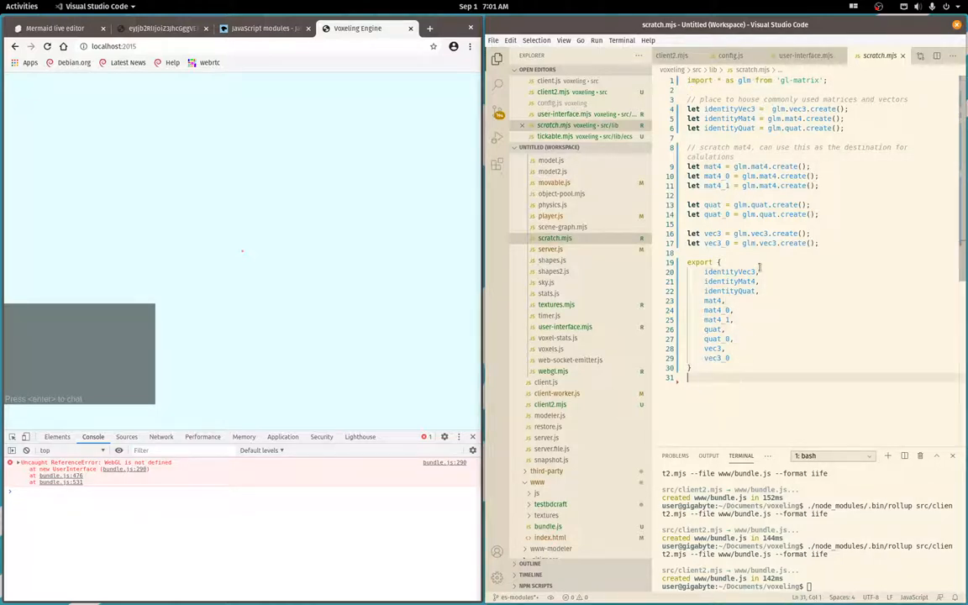
double_click(730, 272)
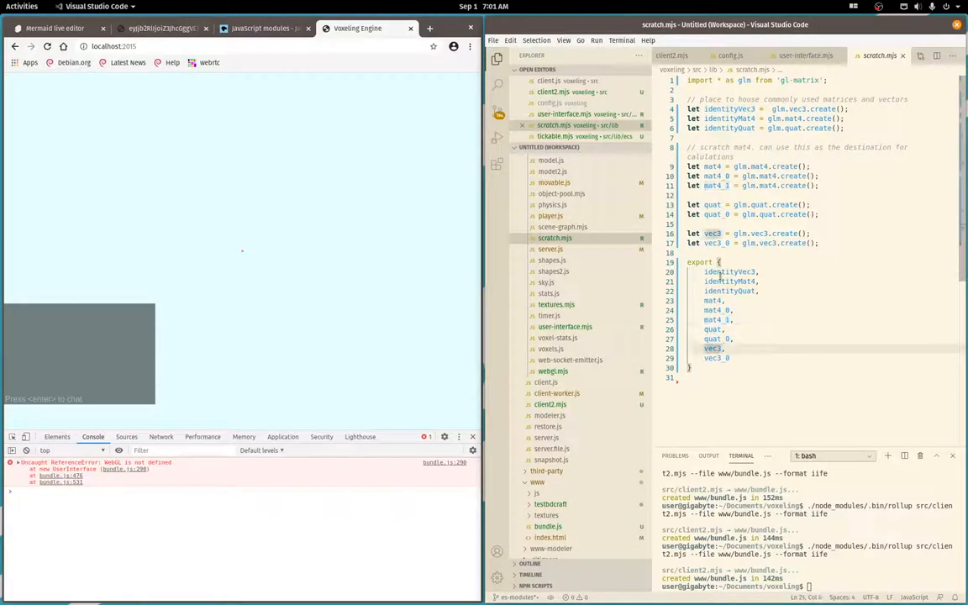
left_click(750, 177)
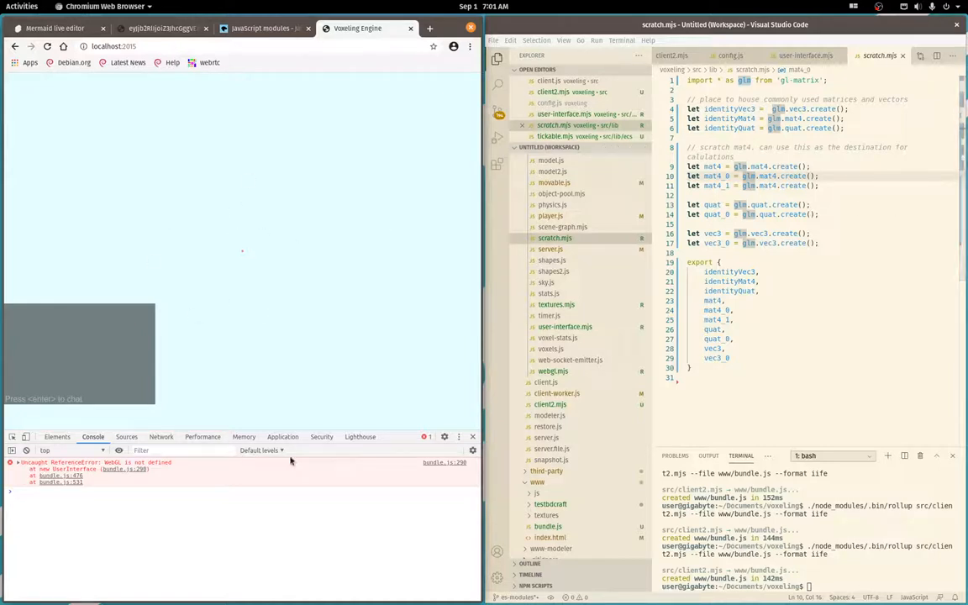
mouse_move(389, 457)
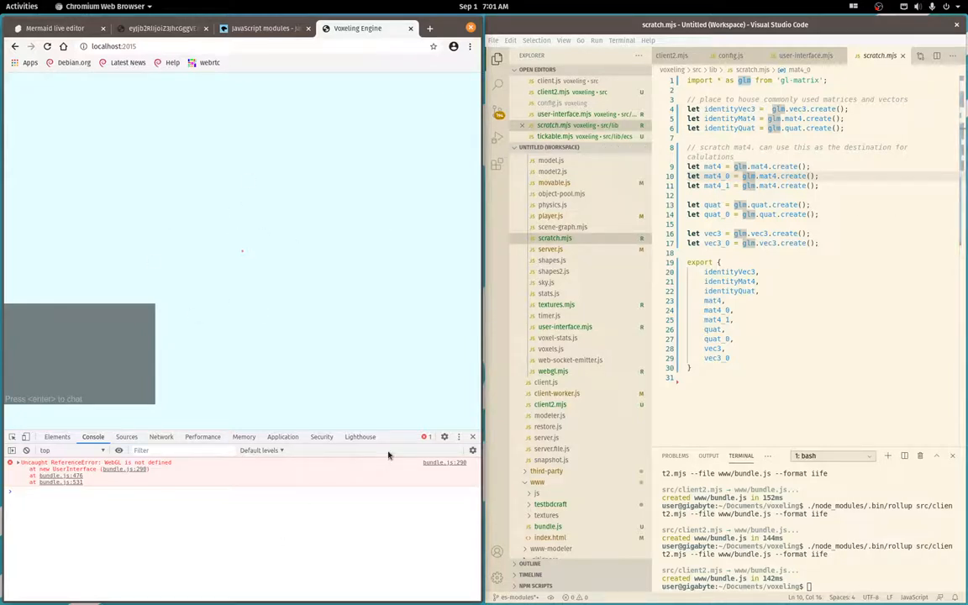